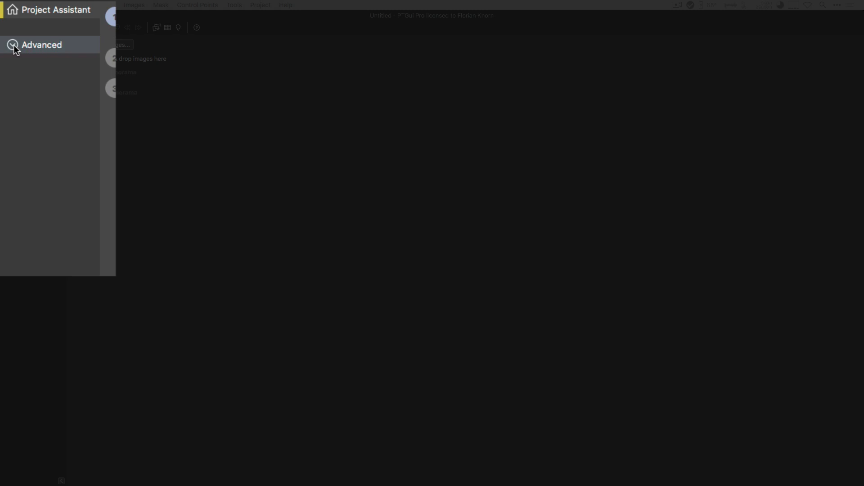
Switch to Advanced mode with the expanded sidebar, review Exposure / HDR help, and return to Project Assistant
{"action": "left_click", "coordinate": [41, 45]}
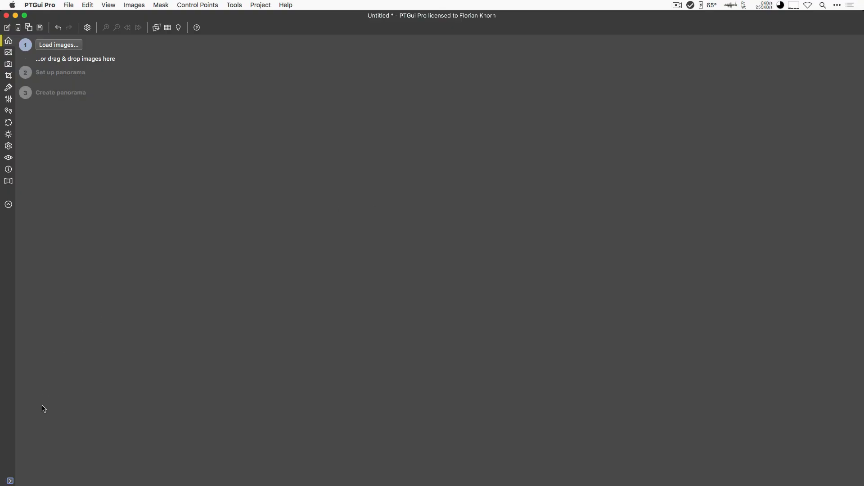
{"action": "left_click", "coordinate": [9, 481]}
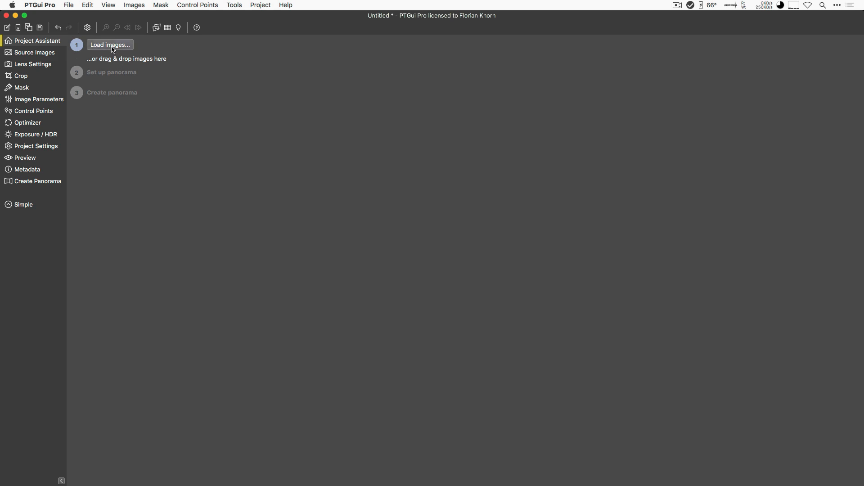
{"action": "mouse_move", "coordinate": [109, 45]}
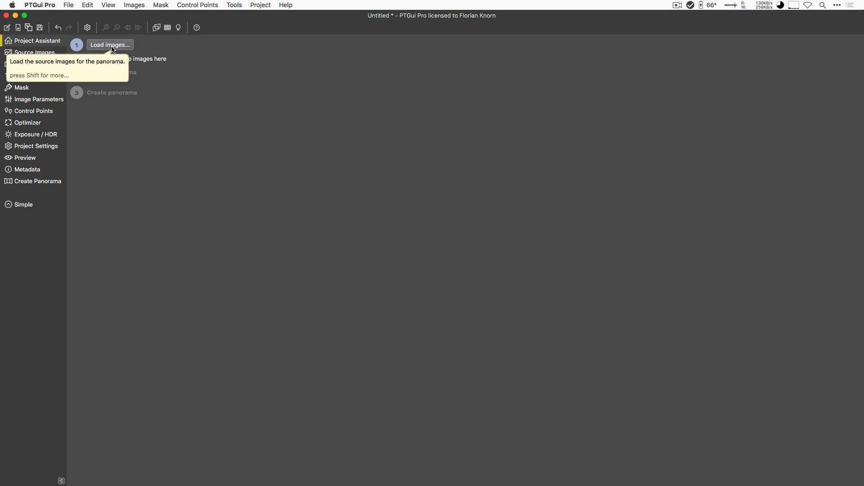
{"action": "left_click", "coordinate": [36, 134]}
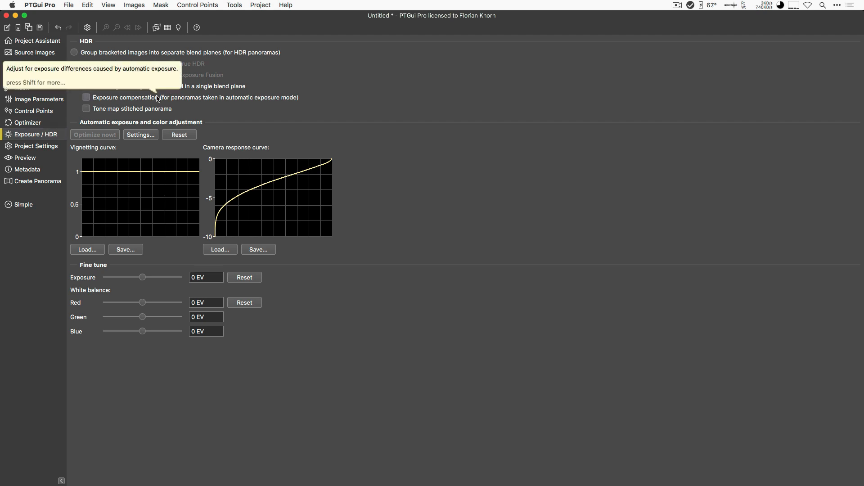
{"action": "key", "text": "shift"}
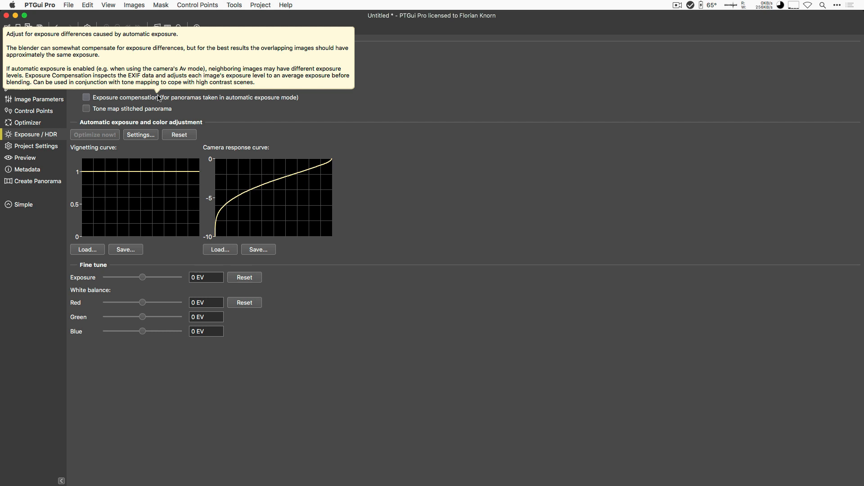
{"action": "mouse_move", "coordinate": [167, 98]}
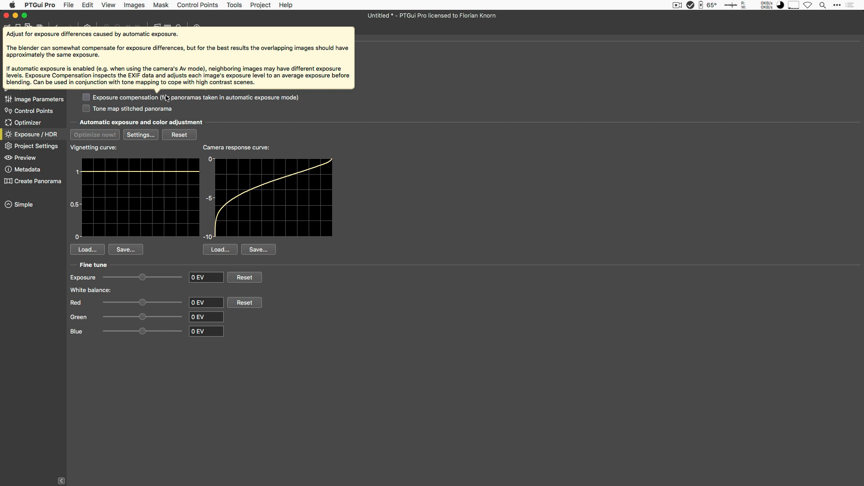
{"action": "mouse_move", "coordinate": [377, 200]}
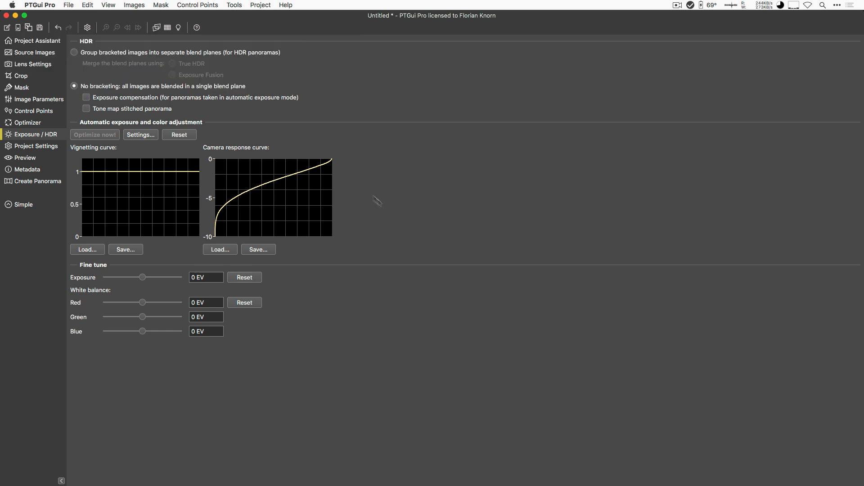
{"action": "left_click", "coordinate": [36, 40]}
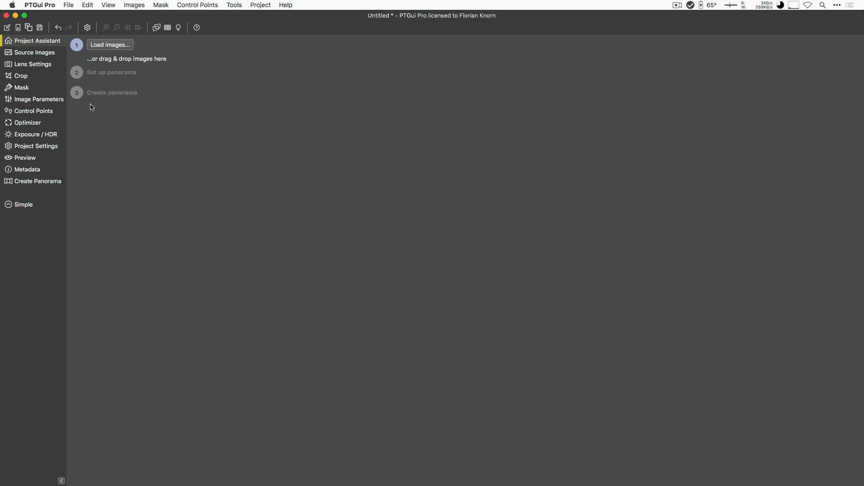
{"action": "left_click", "coordinate": [234, 5]}
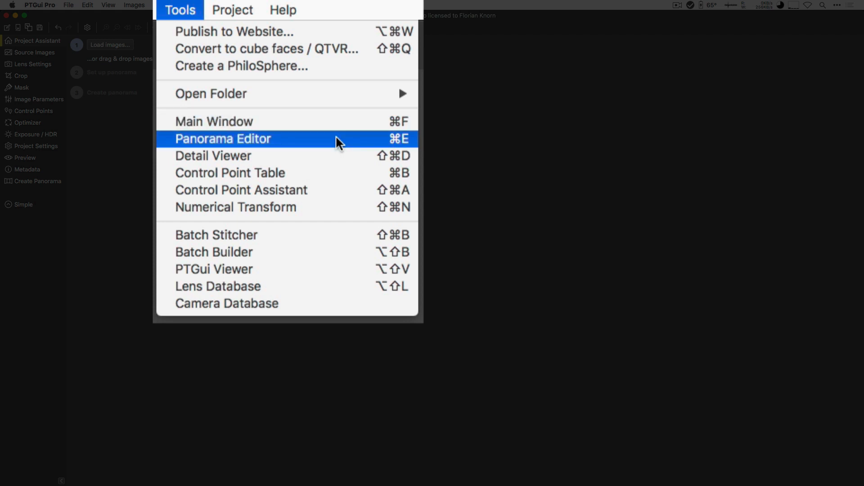
{"action": "mouse_move", "coordinate": [336, 173]}
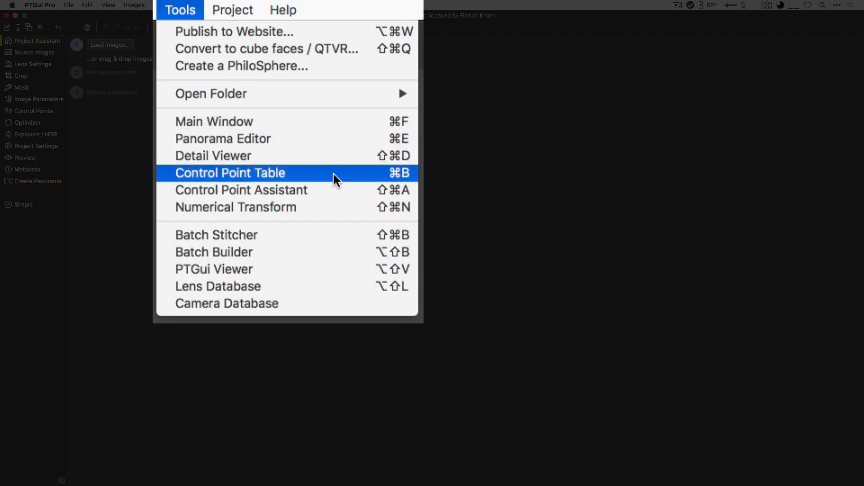
{"action": "left_click", "coordinate": [229, 173]}
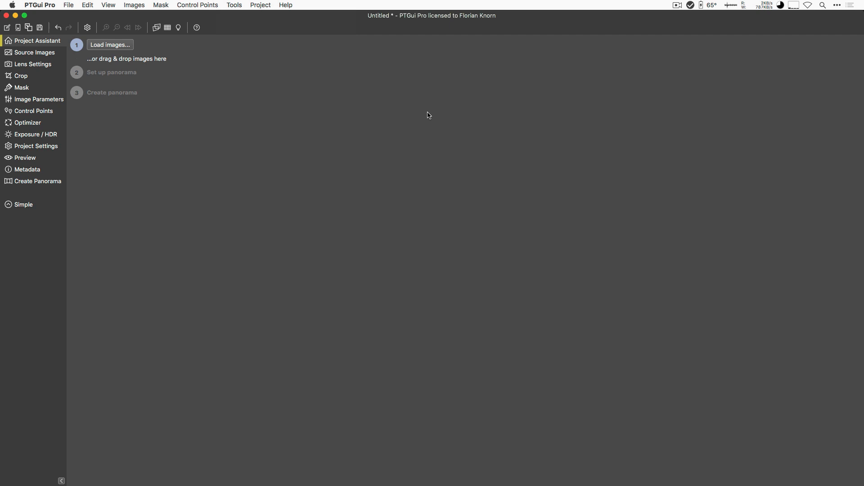
{"action": "mouse_move", "coordinate": [429, 116]}
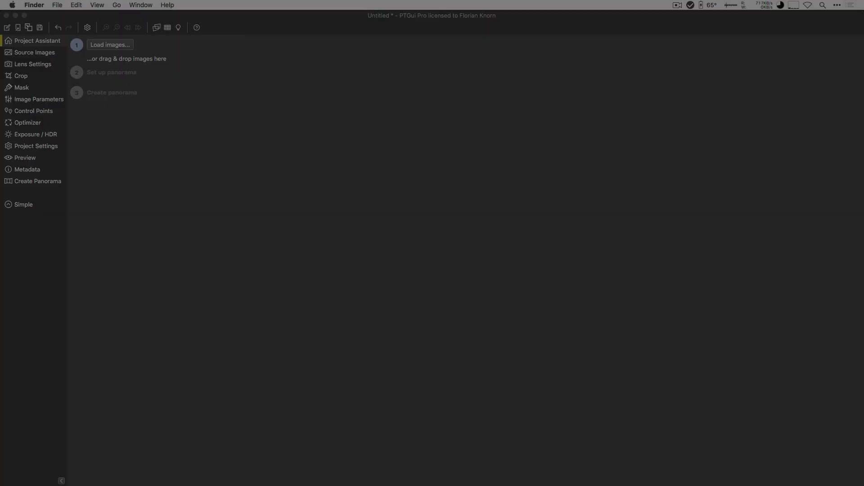
Load the four valley photos into the project and align them automatically
{"action": "left_click", "coordinate": [110, 45]}
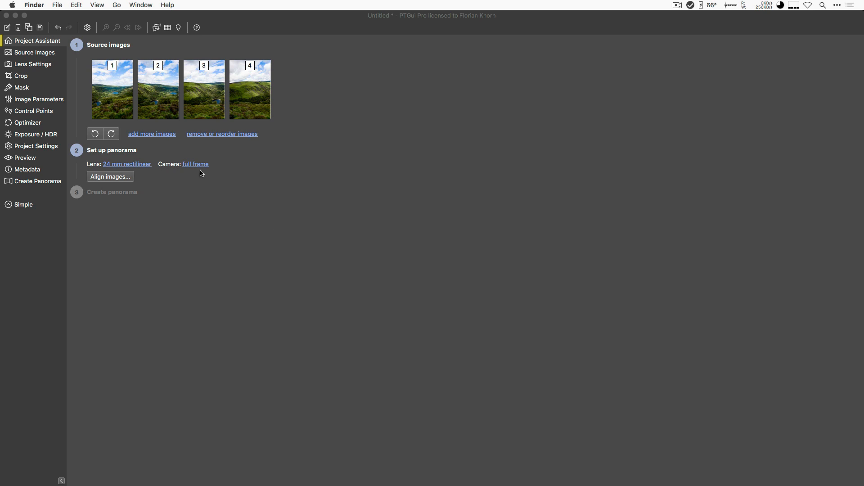
{"action": "mouse_move", "coordinate": [277, 101]}
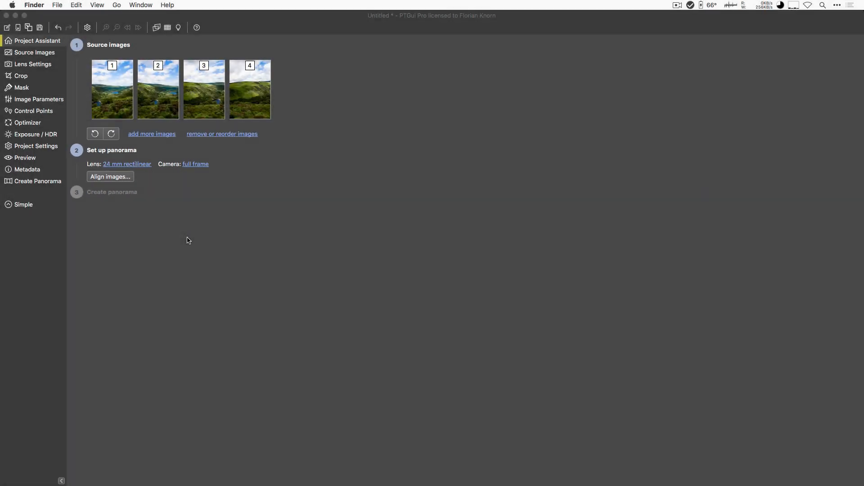
{"action": "left_click", "coordinate": [110, 176]}
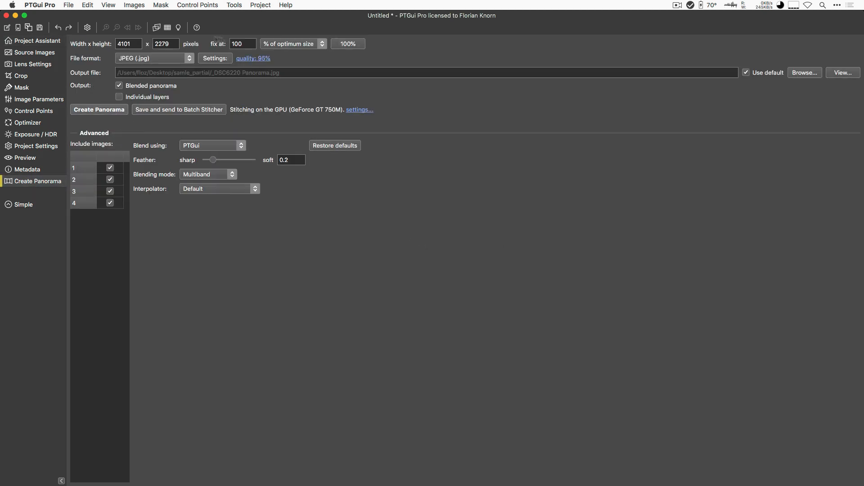
Render the blended panorama and view the resulting Panorama.jpg from Finder
{"action": "left_click", "coordinate": [99, 109]}
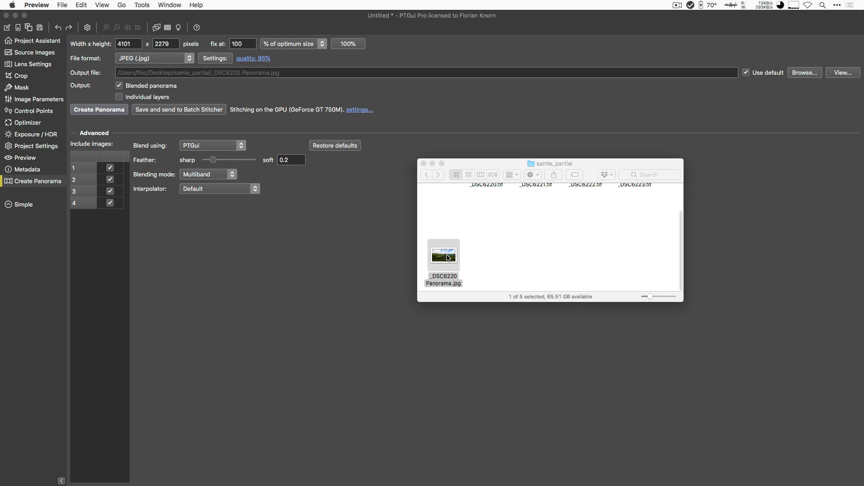
{"action": "double_click", "coordinate": [444, 255]}
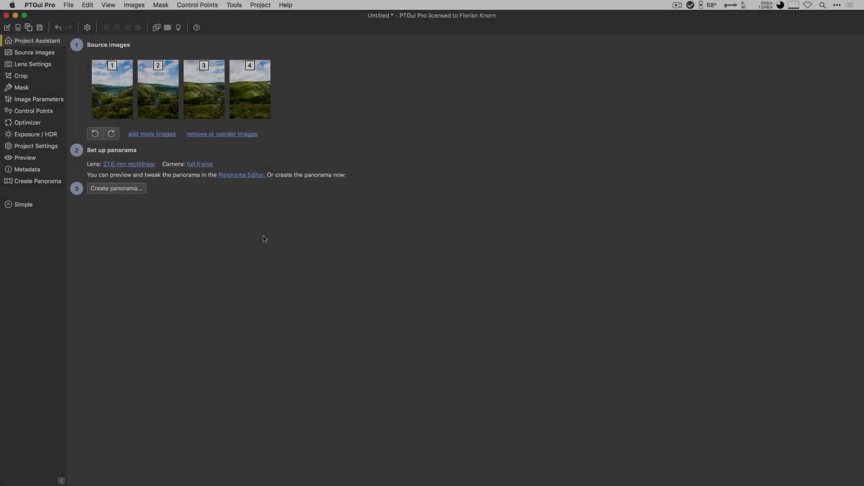
Open the Panorama Editor from the Tools menu and switch to editing individual images
{"action": "left_click", "coordinate": [234, 5]}
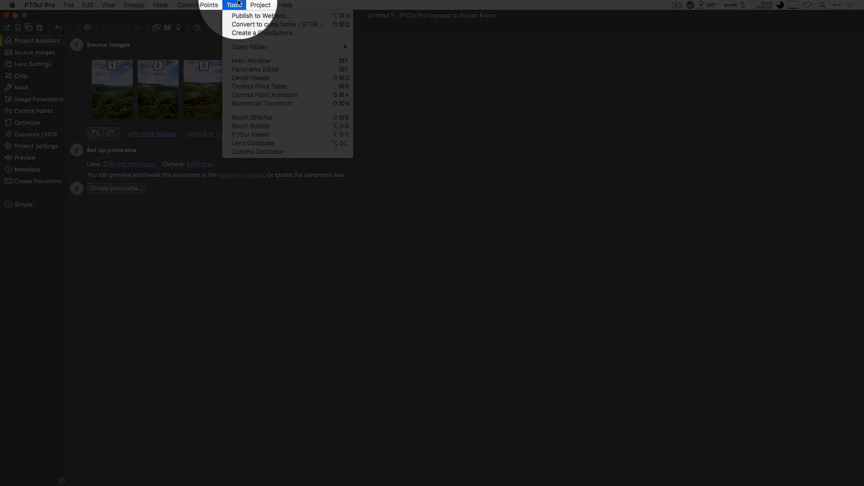
{"action": "mouse_move", "coordinate": [263, 69]}
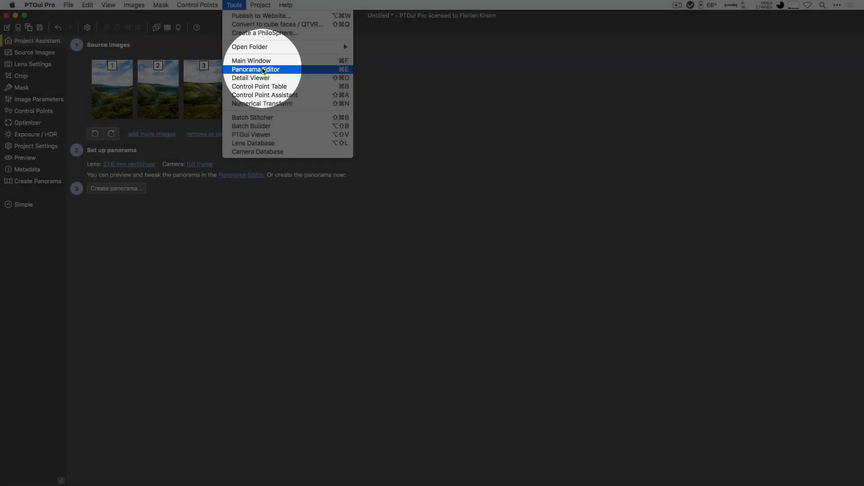
{"action": "left_click", "coordinate": [256, 69]}
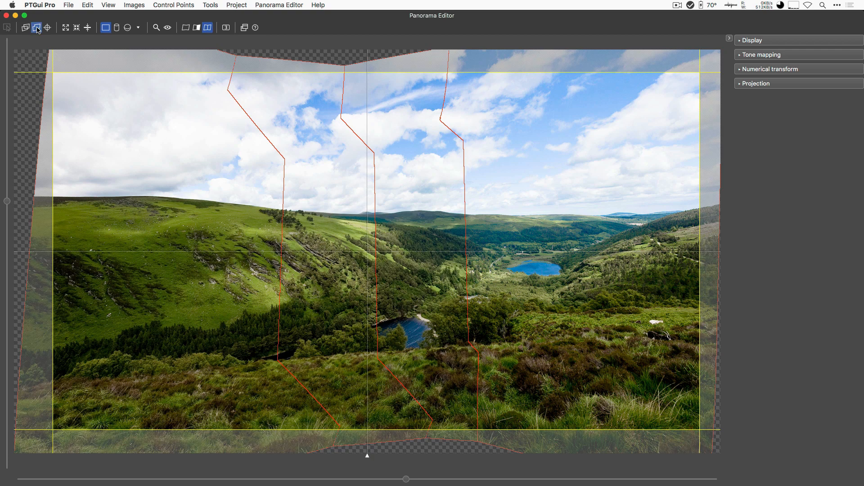
{"action": "mouse_move", "coordinate": [24, 28]}
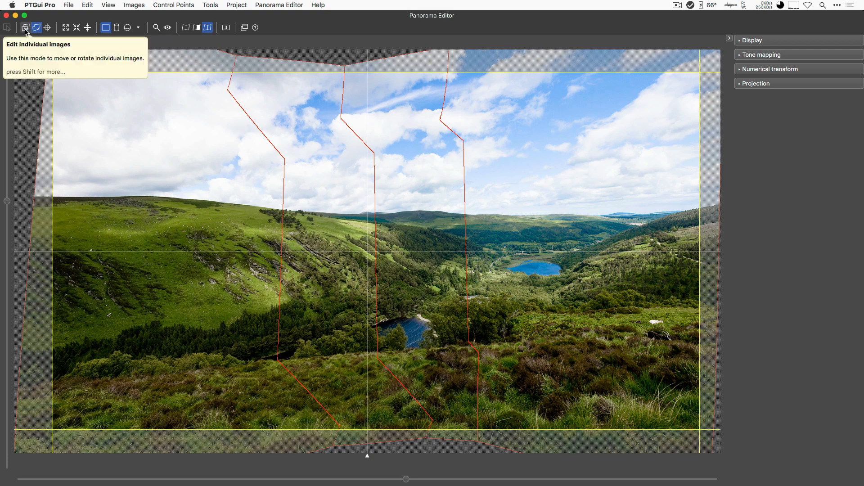
{"action": "left_click", "coordinate": [8, 28]}
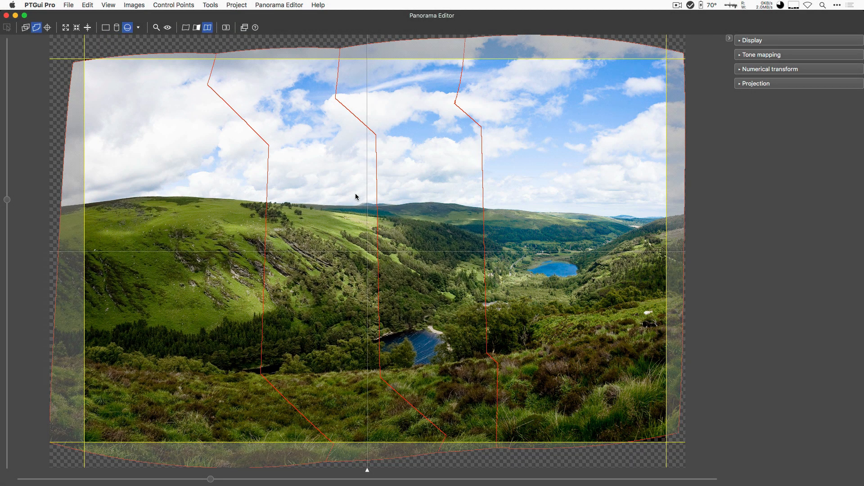
Try different projections from the Panorama Editor toolbar to compare edge curvature
{"action": "left_click", "coordinate": [128, 27]}
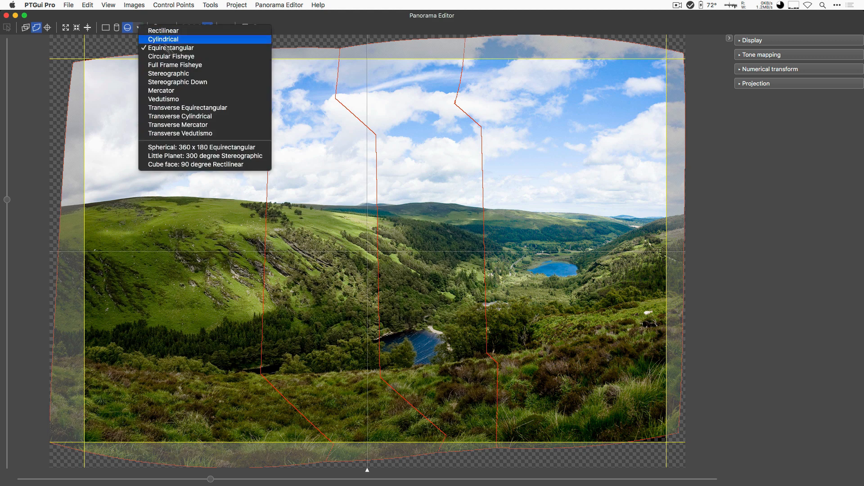
{"action": "left_click", "coordinate": [163, 39]}
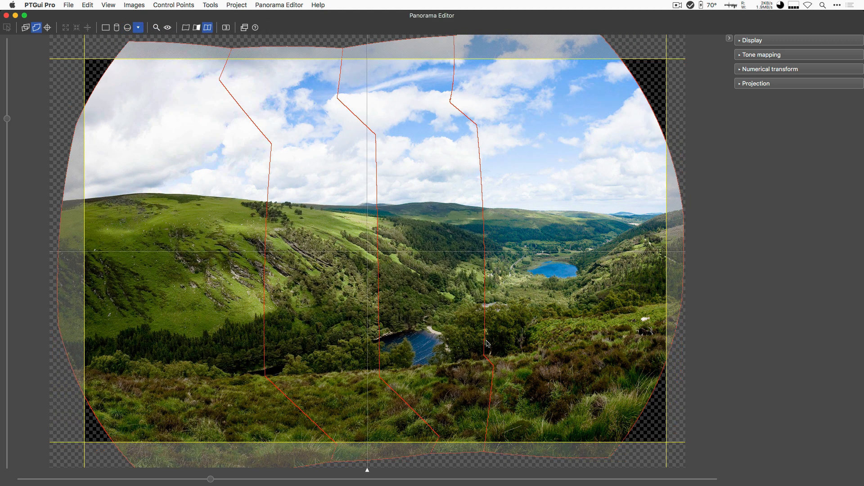
{"action": "left_click", "coordinate": [139, 27]}
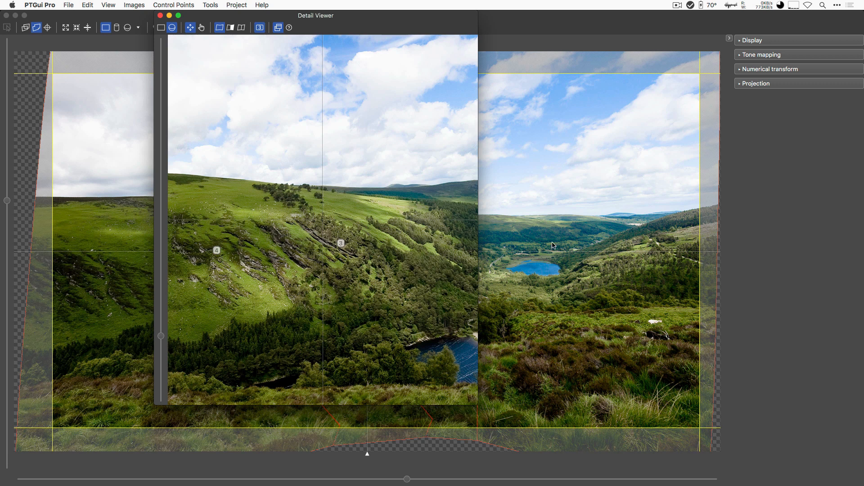
{"action": "mouse_move", "coordinate": [581, 243]}
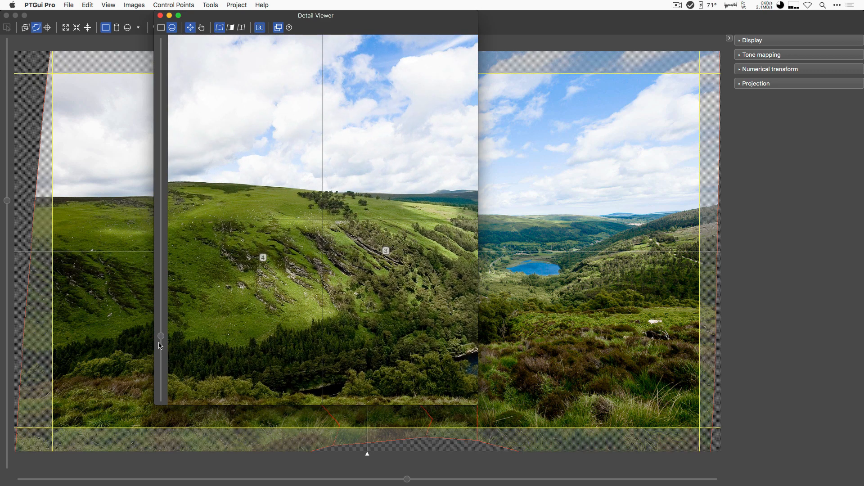
Zoom the Detail Viewer out to show the whole warped image, then close it
{"action": "left_click_drag", "start_coordinate": [160, 336], "coordinate": [160, 210]}
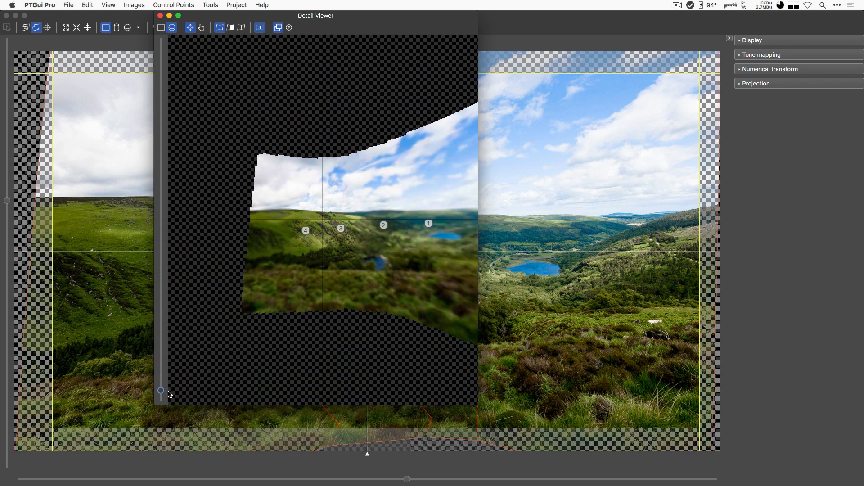
{"action": "left_click", "coordinate": [160, 16]}
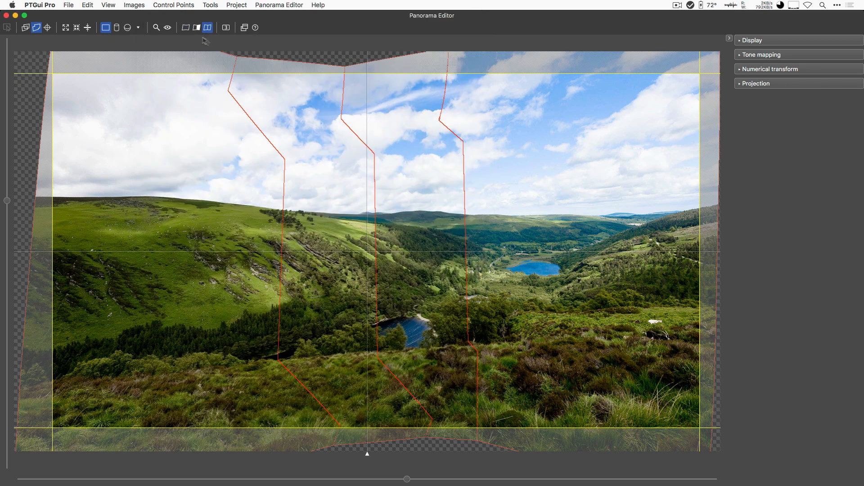
{"action": "mouse_move", "coordinate": [186, 28]}
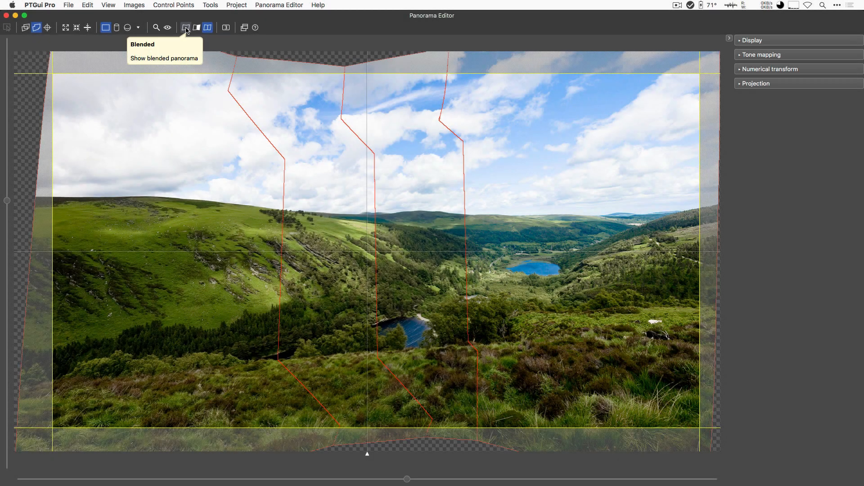
Toggle between blended and seam-line previews, visit the main window, and end showing seams with image numbers
{"action": "left_click", "coordinate": [186, 28]}
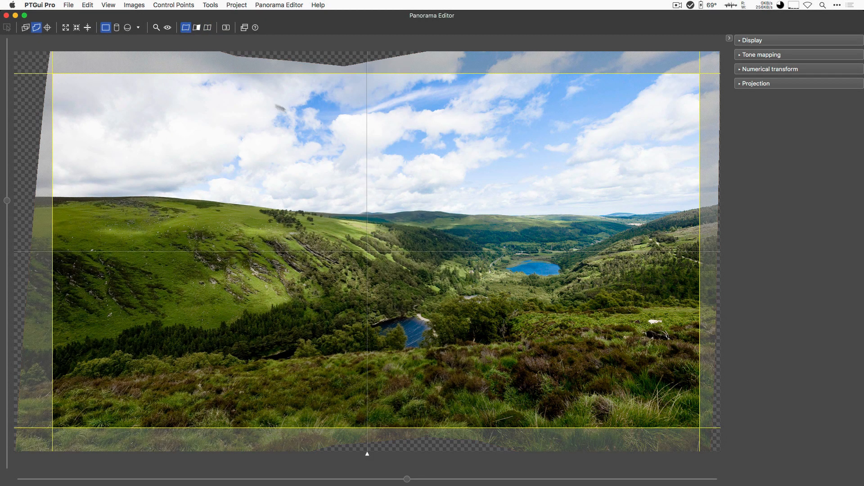
{"action": "left_click", "coordinate": [194, 27]}
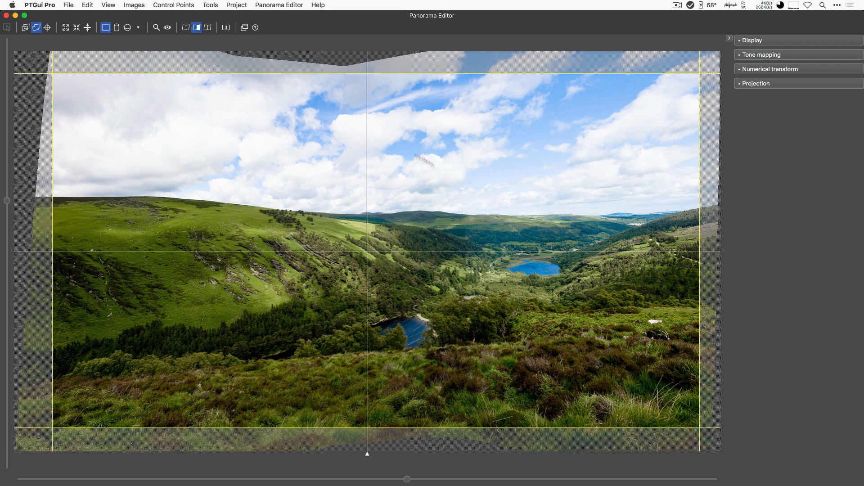
{"action": "left_click", "coordinate": [207, 27]}
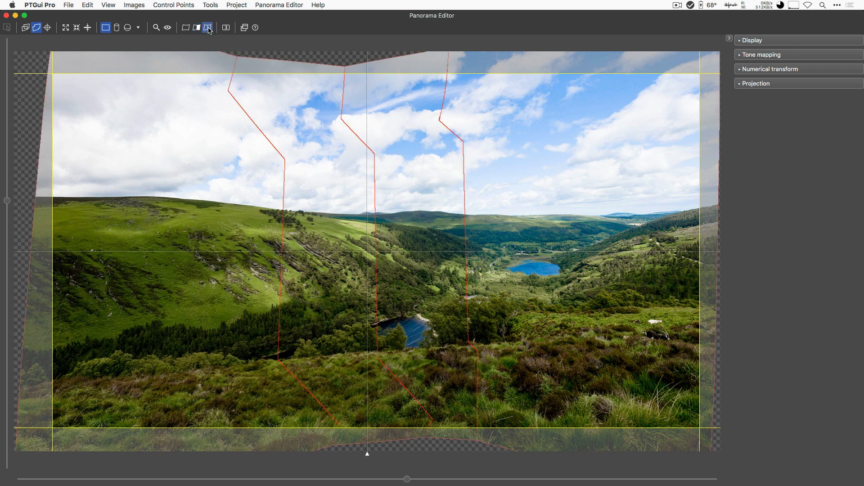
{"action": "left_click", "coordinate": [207, 28]}
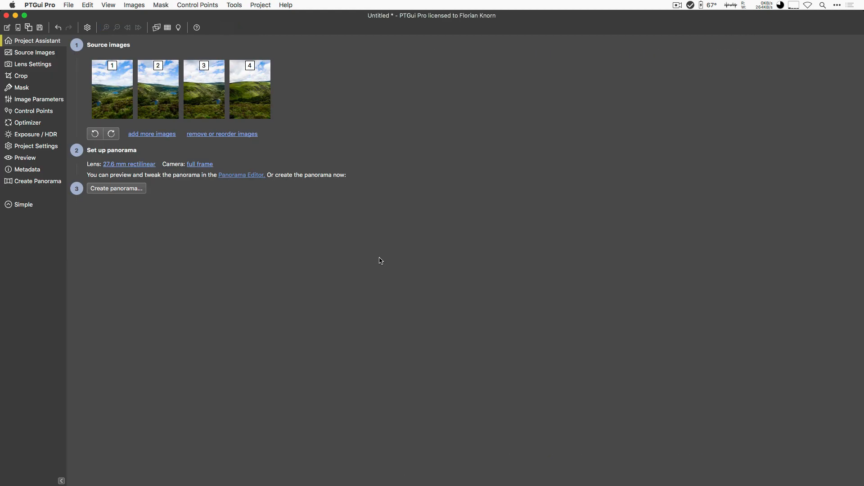
{"action": "left_click", "coordinate": [34, 52]}
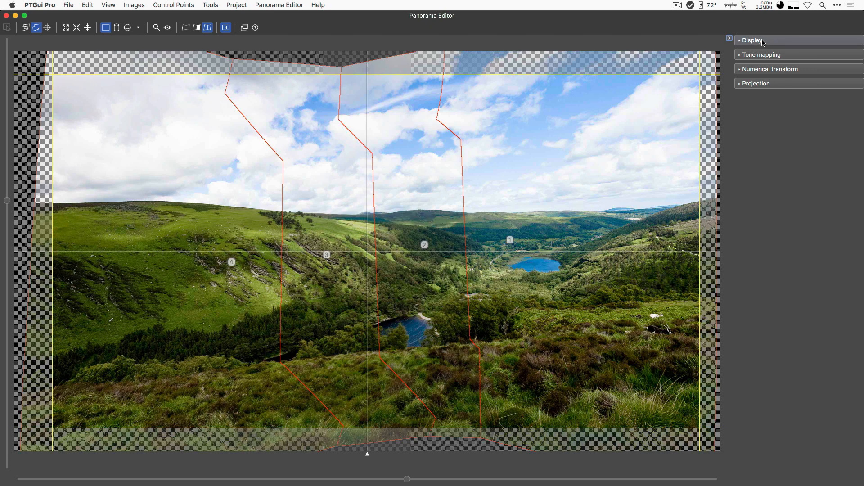
Darken preview exposure and restore 0 EV, try tone mapping on and off, and expand Numerical transform
{"action": "left_click", "coordinate": [750, 40]}
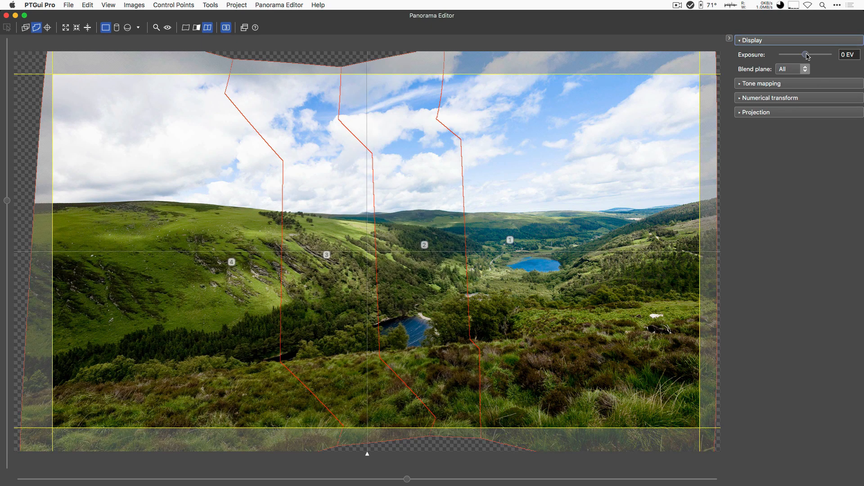
{"action": "left_click_drag", "start_coordinate": [807, 54], "coordinate": [805, 54]}
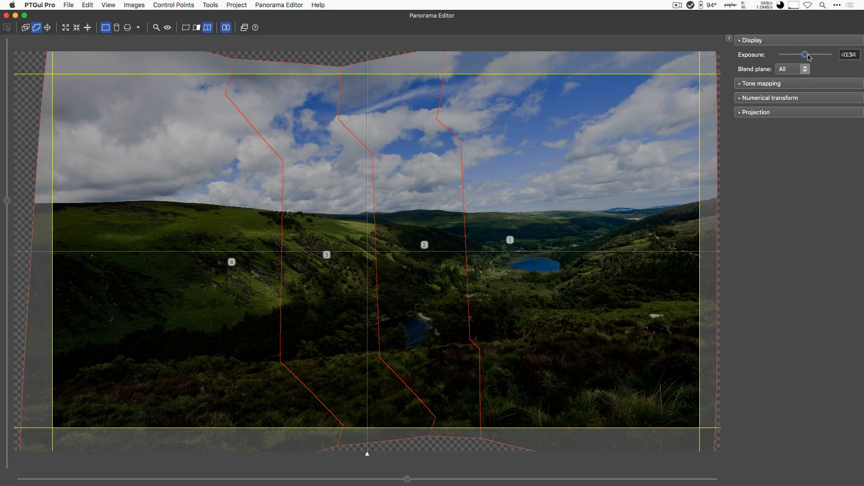
{"action": "left_click_drag", "start_coordinate": [803, 54], "coordinate": [805, 54]}
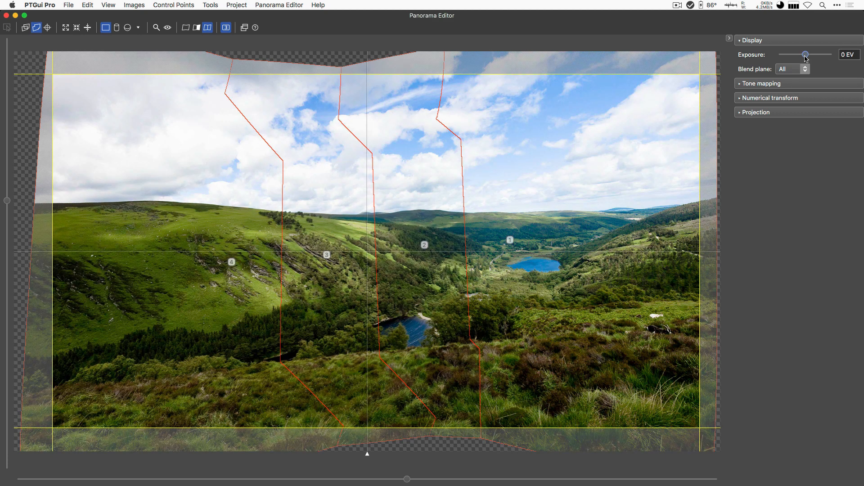
{"action": "left_click", "coordinate": [762, 83]}
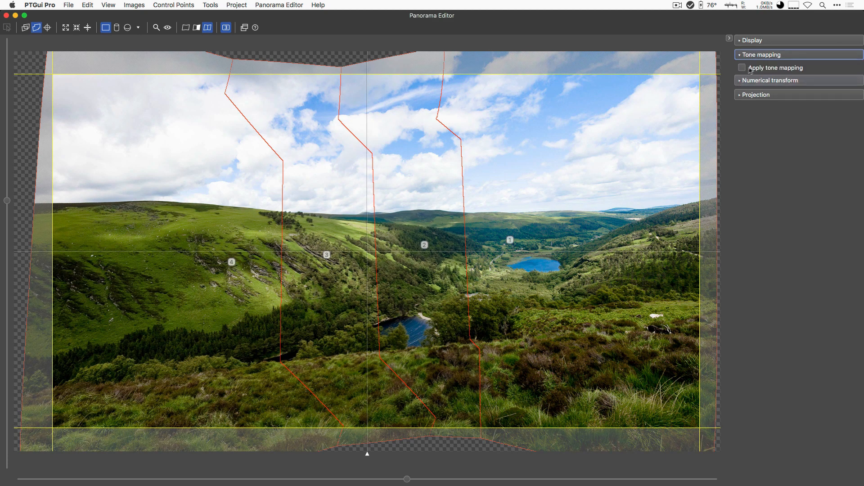
{"action": "left_click", "coordinate": [742, 68]}
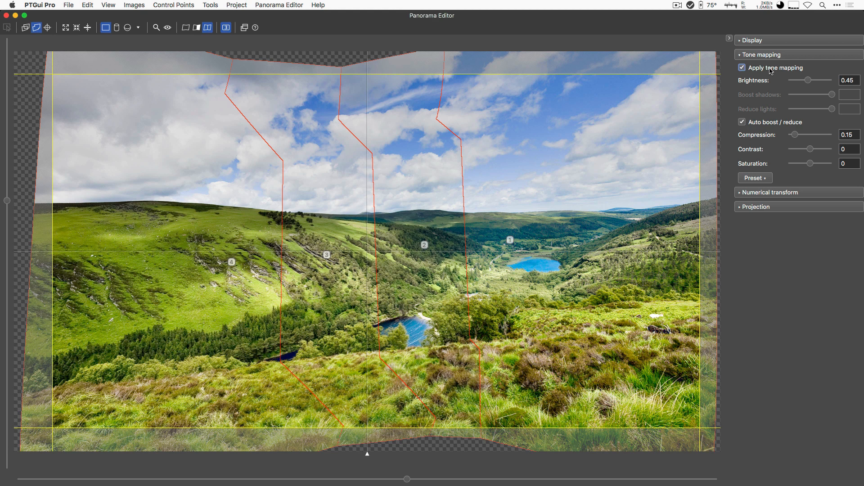
{"action": "left_click", "coordinate": [743, 67]}
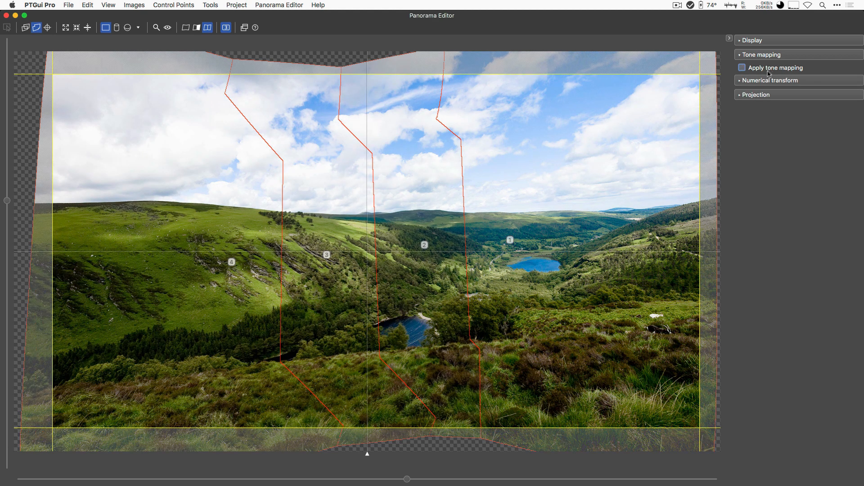
{"action": "left_click", "coordinate": [770, 80]}
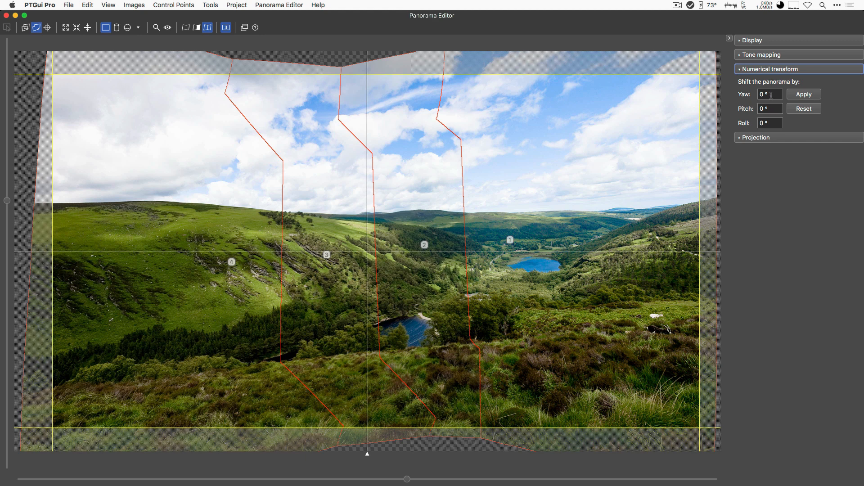
Apply a yaw shift of 5 and then shift back by -5
{"action": "type", "text": ".5"}
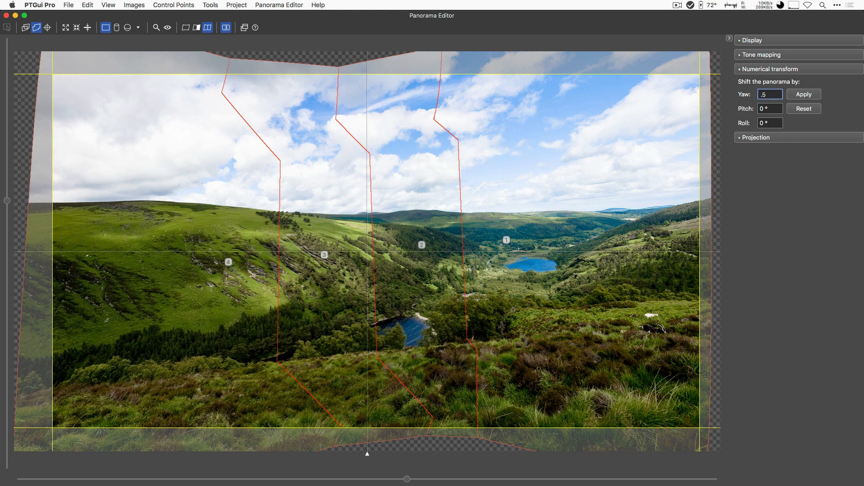
{"action": "type", "text": "5"}
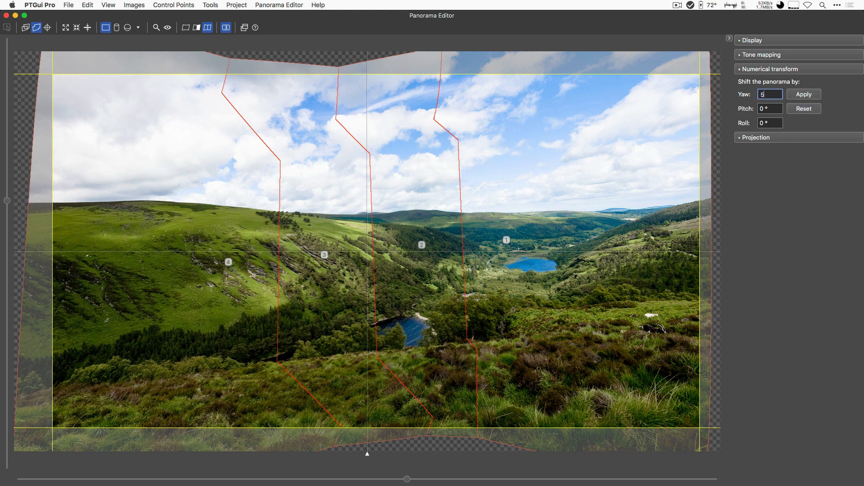
{"action": "type", "text": "-"}
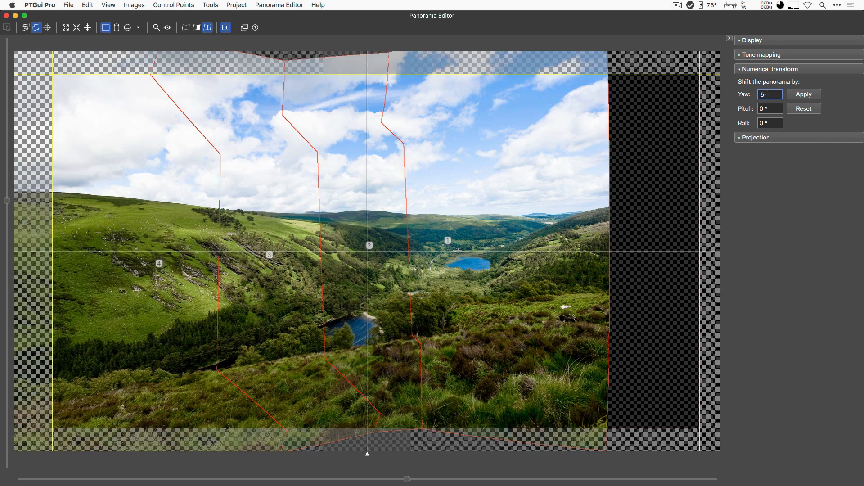
{"action": "left_click", "coordinate": [803, 93]}
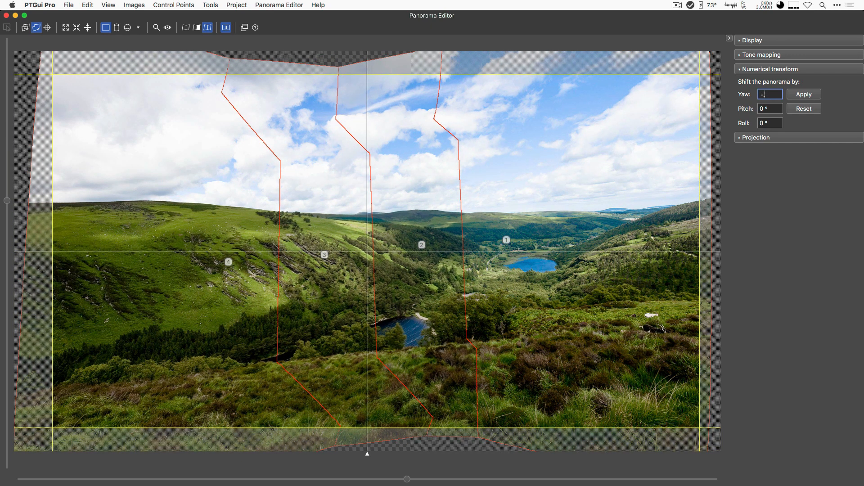
Change the panorama projection from rectilinear to Equirectangular
{"action": "left_click", "coordinate": [755, 83]}
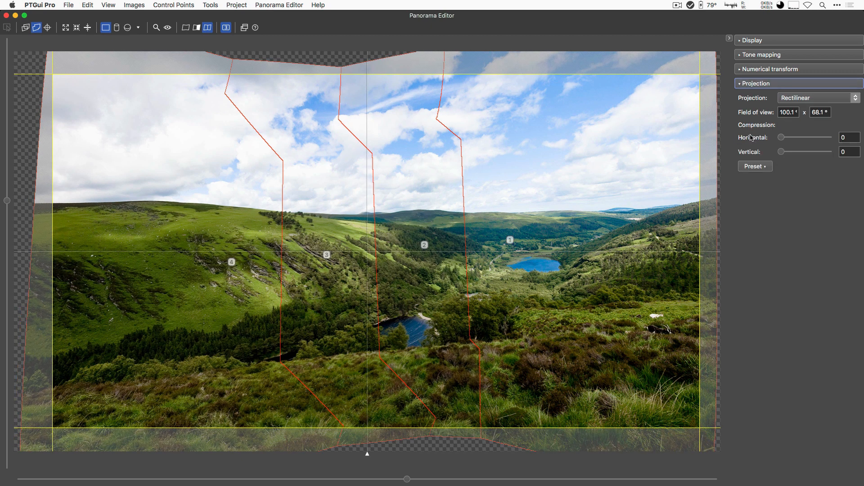
{"action": "mouse_move", "coordinate": [780, 139]}
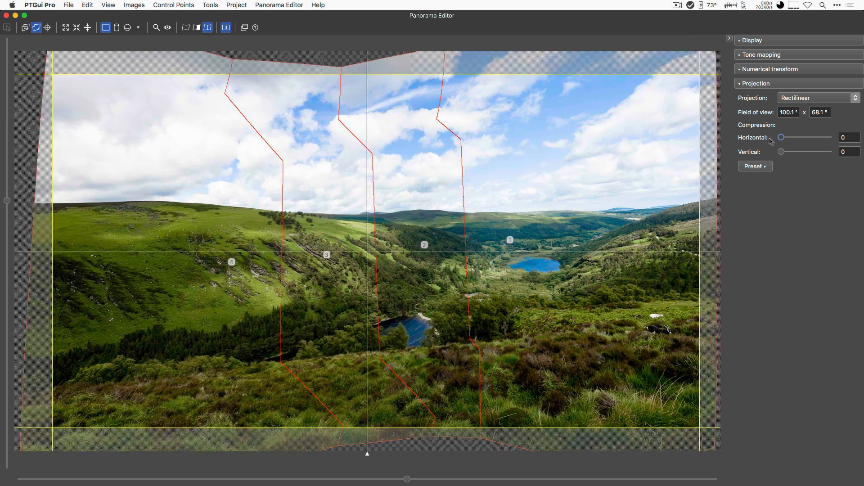
{"action": "left_click", "coordinate": [818, 97]}
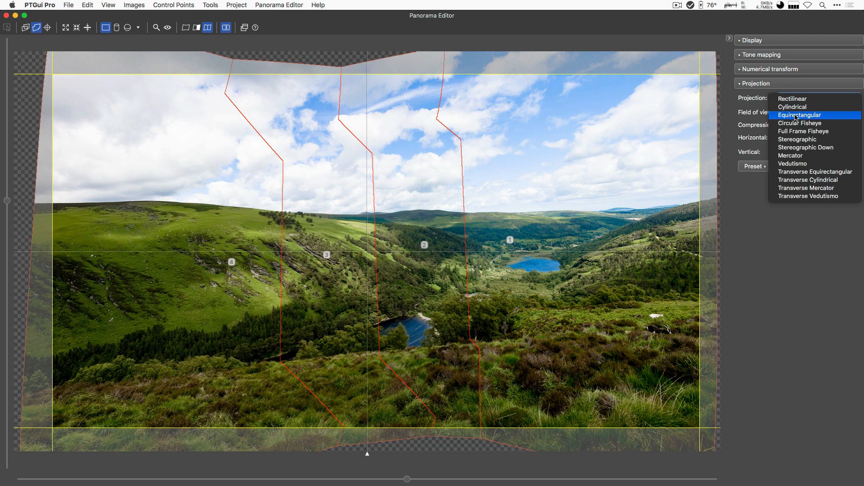
{"action": "left_click", "coordinate": [800, 114]}
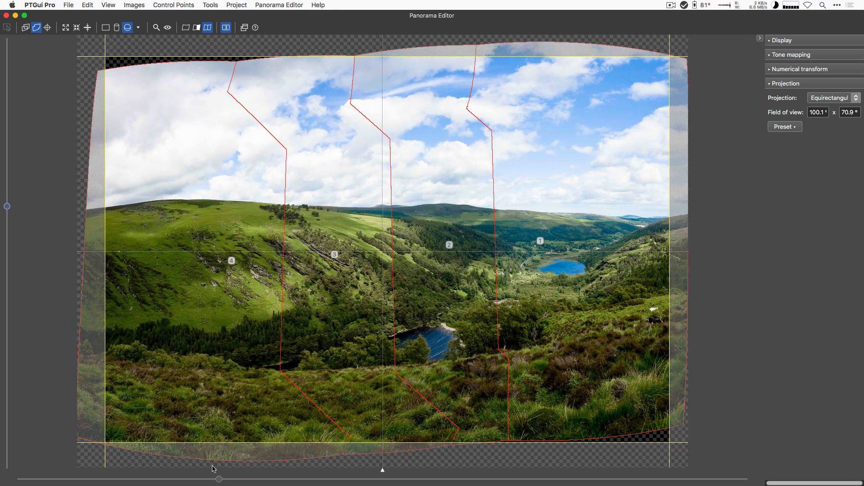
Adjust the horizontal field-of-view slider and settle near 109.5°
{"action": "left_click_drag", "start_coordinate": [218, 478], "coordinate": [280, 475]}
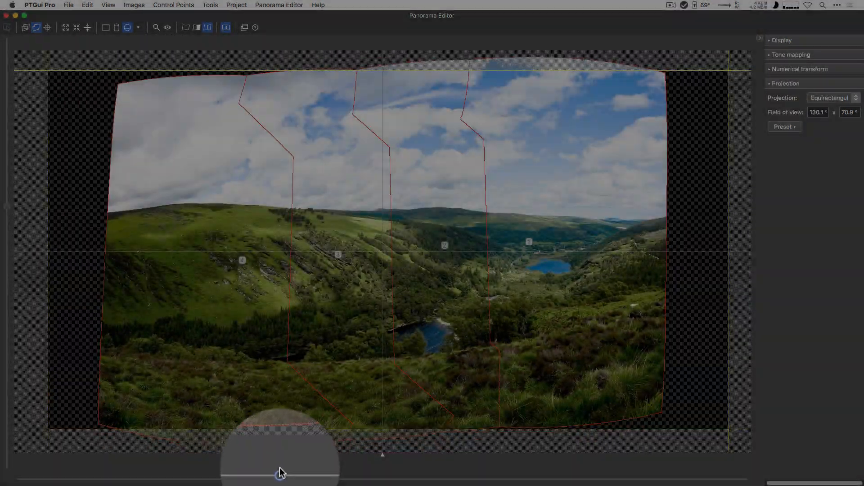
{"action": "left_click_drag", "start_coordinate": [280, 475], "coordinate": [249, 475]}
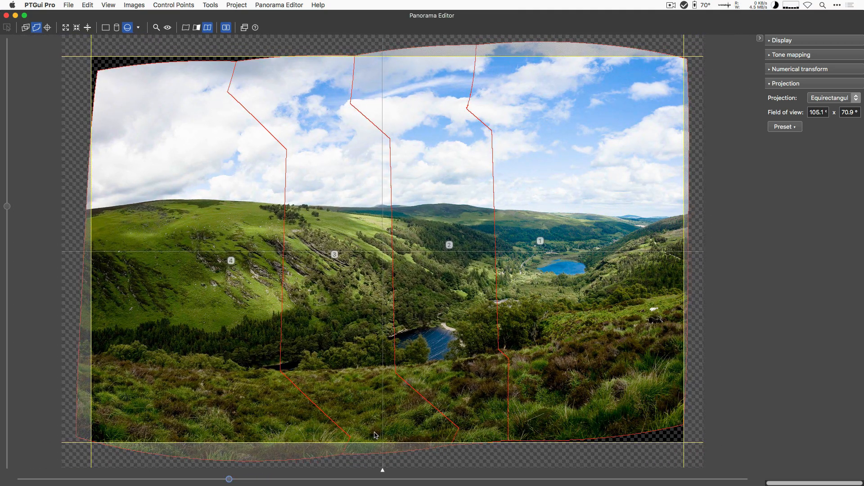
{"action": "left_click_drag", "start_coordinate": [228, 479], "coordinate": [255, 479]}
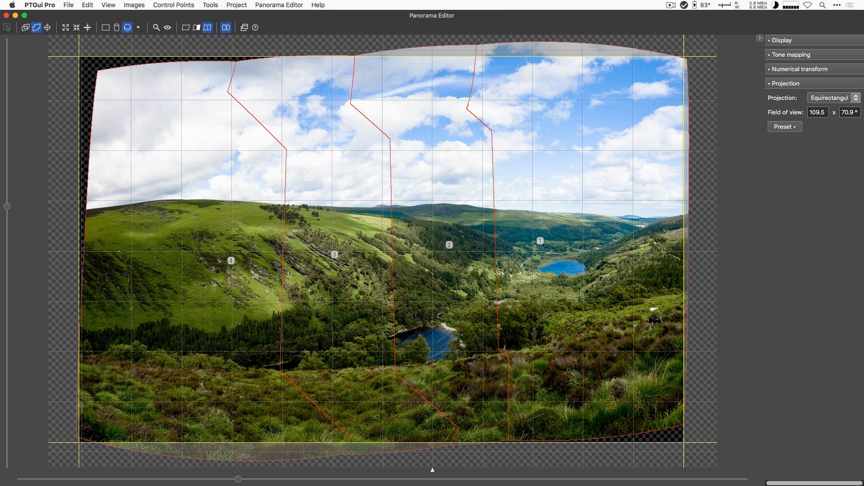
{"action": "mouse_move", "coordinate": [622, 283]}
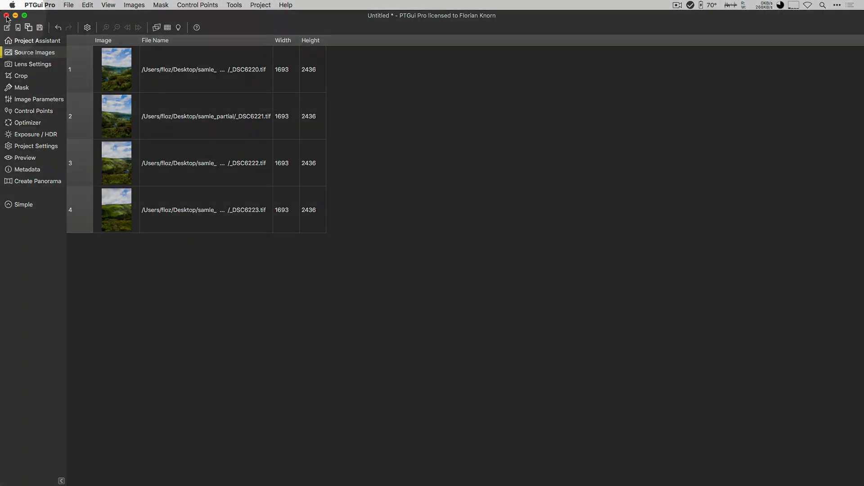
In Create Panorama, set the output width to 3030 × 1992 pixels at 100% of optimum size
{"action": "left_click", "coordinate": [38, 181]}
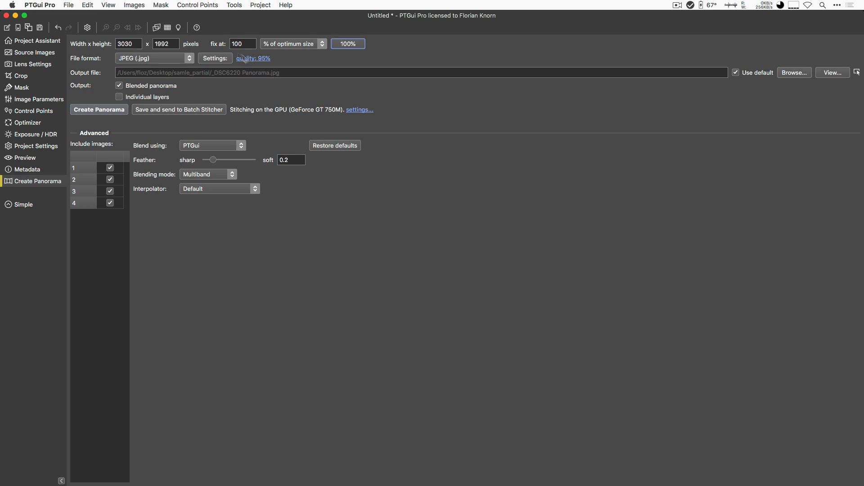
{"action": "mouse_move", "coordinate": [238, 98]}
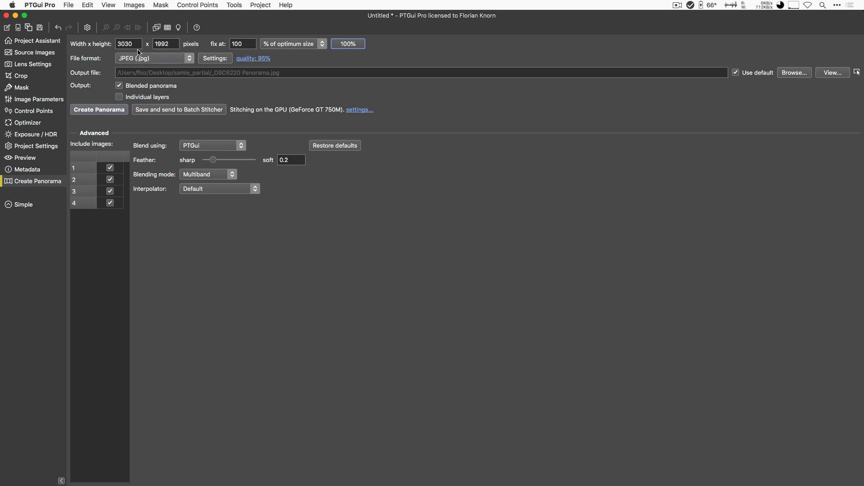
{"action": "type", "text": "30000"}
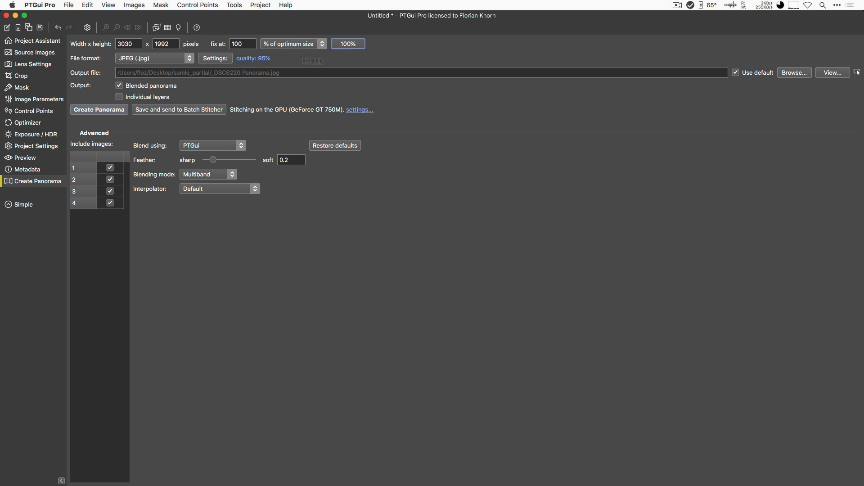
{"action": "left_click", "coordinate": [153, 57]}
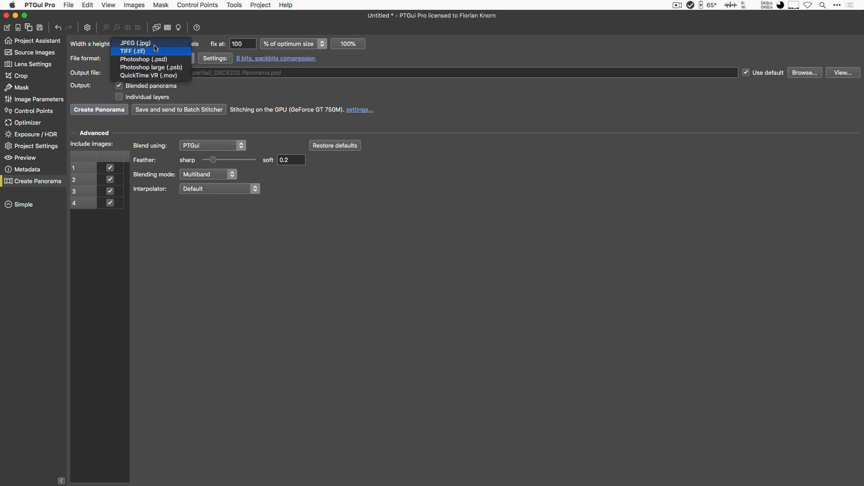
Enable Individual layers output and try the Photoshop and JPEG formats, leaving JPEG options unchanged
{"action": "left_click", "coordinate": [135, 43]}
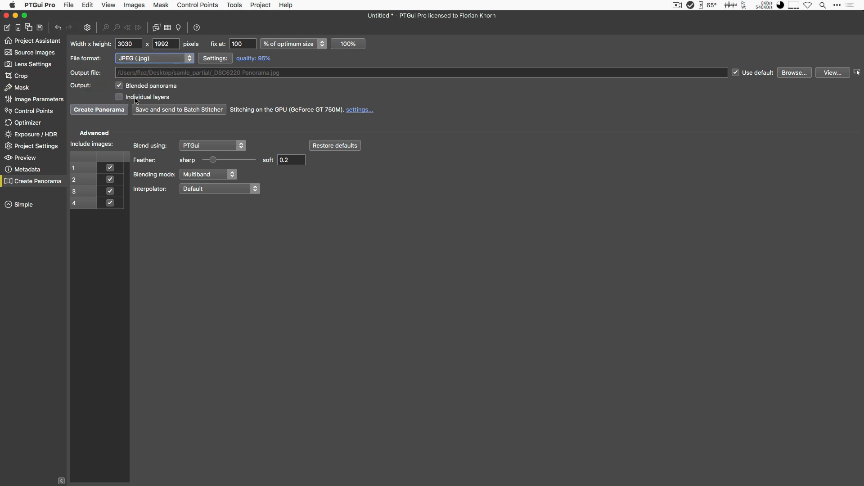
{"action": "left_click", "coordinate": [119, 97]}
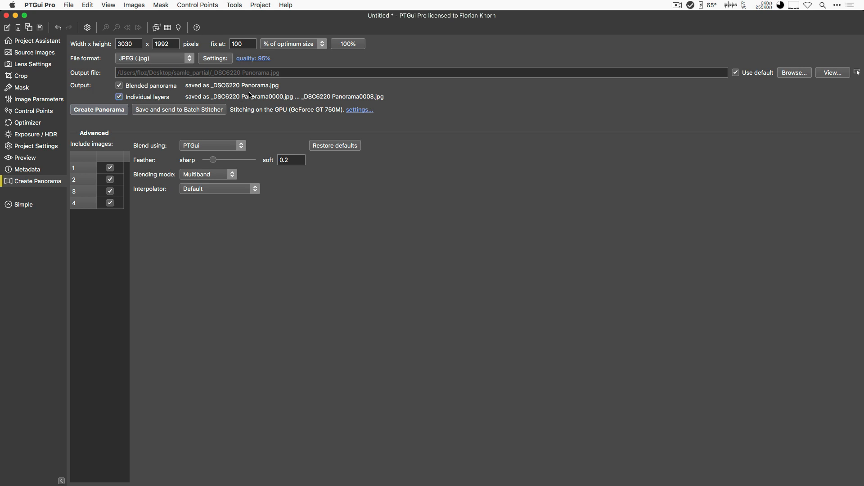
{"action": "mouse_move", "coordinate": [353, 104]}
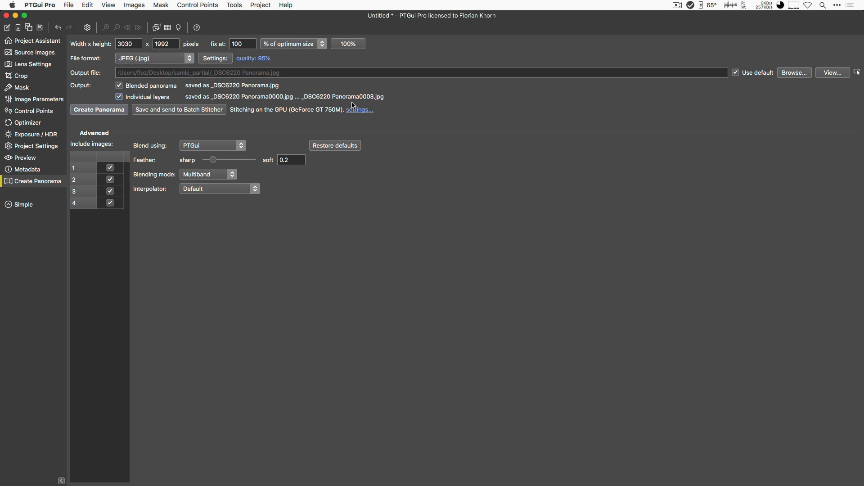
{"action": "left_click", "coordinate": [153, 58]}
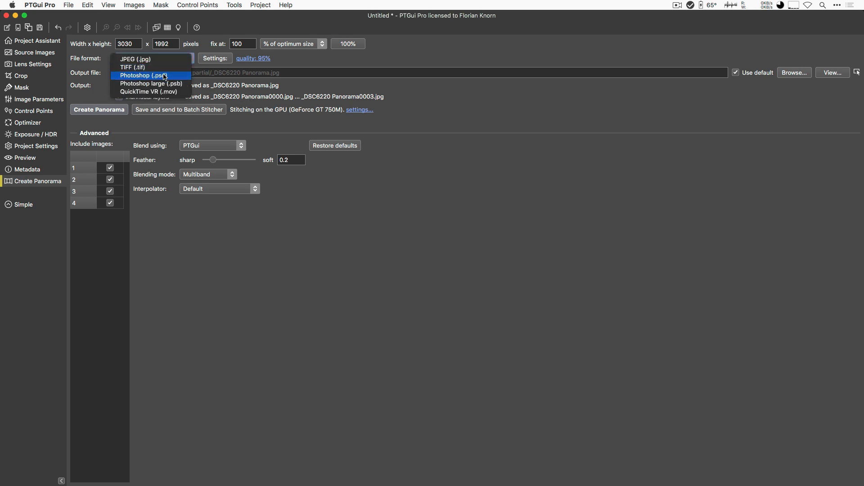
{"action": "left_click", "coordinate": [147, 75]}
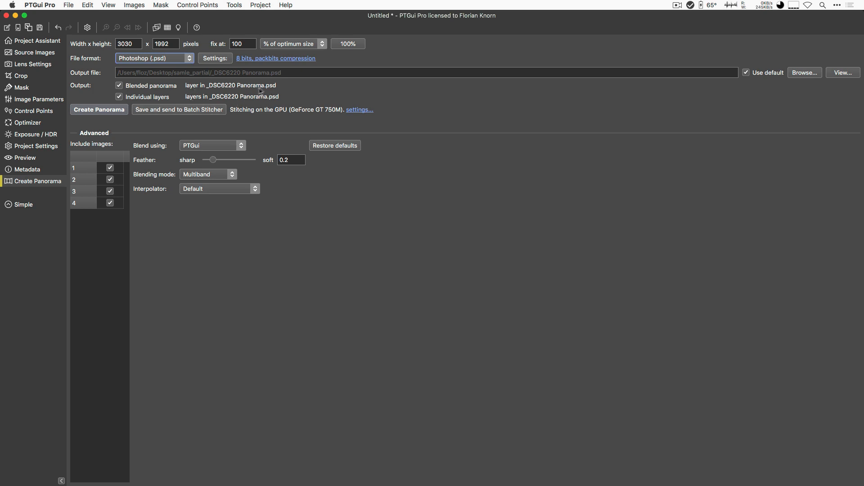
{"action": "mouse_move", "coordinate": [267, 97]}
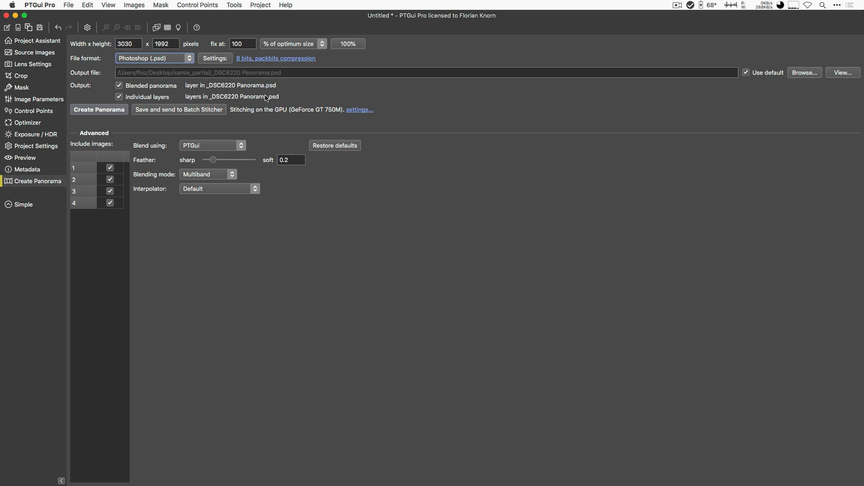
{"action": "left_click", "coordinate": [154, 58]}
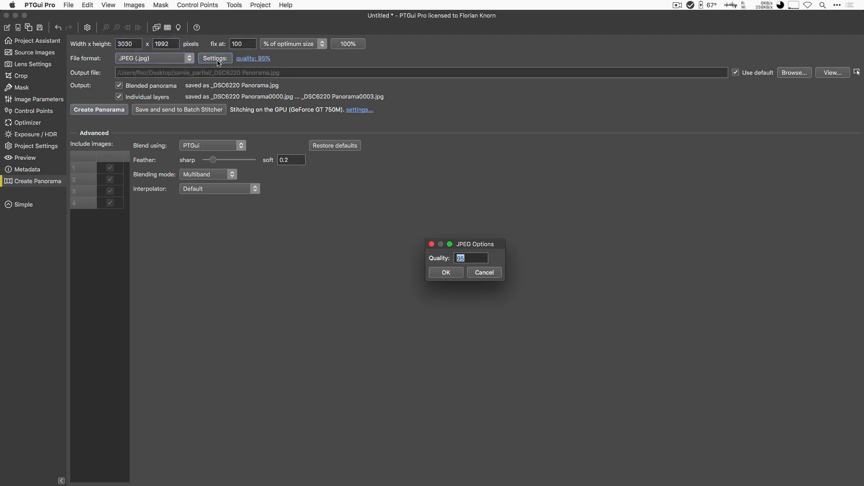
{"action": "left_click", "coordinate": [446, 272]}
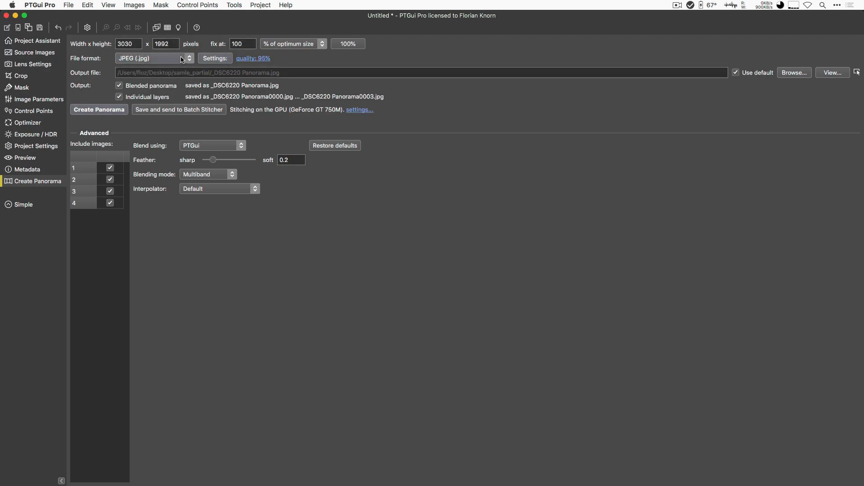
Make the output format TIFF, keeping 8 bits per channel in its settings
{"action": "left_click", "coordinate": [153, 57]}
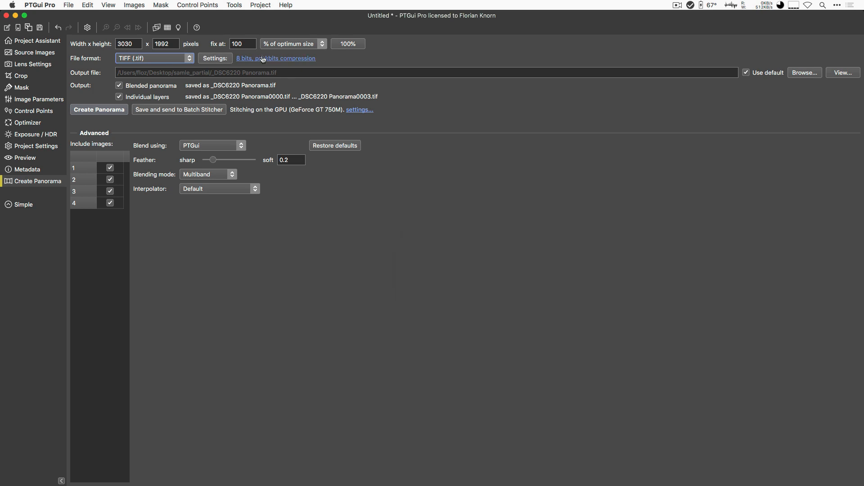
{"action": "left_click", "coordinate": [276, 57]}
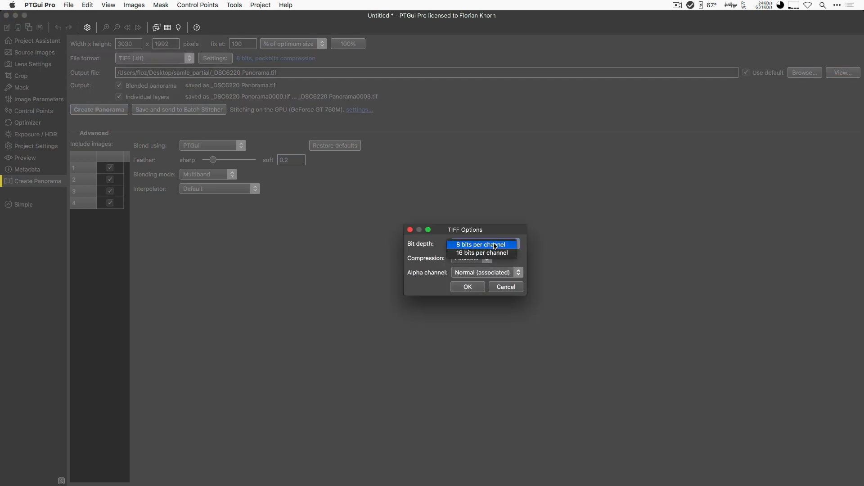
{"action": "left_click", "coordinate": [481, 244]}
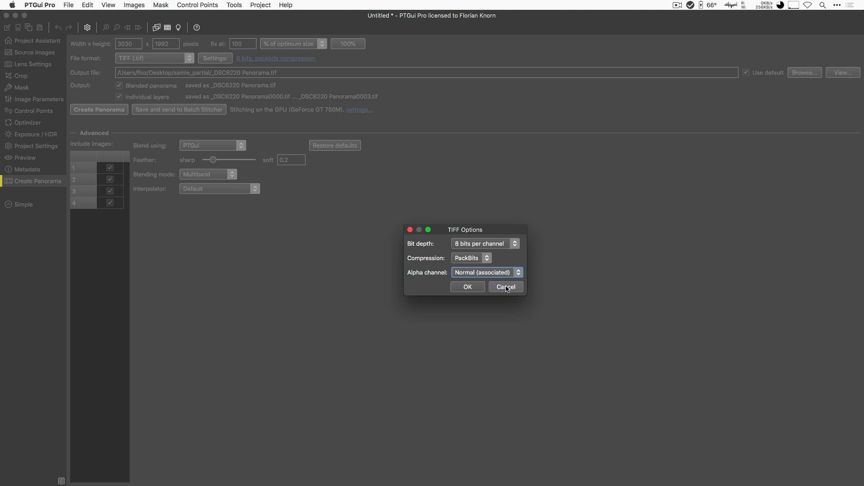
{"action": "left_click", "coordinate": [505, 286]}
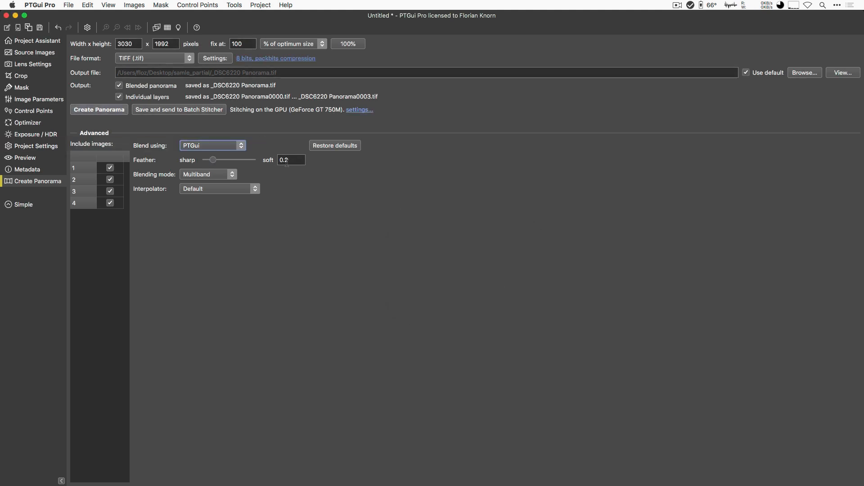
Adjust the blend feather slider, ending very soft at 0.9
{"action": "left_click_drag", "start_coordinate": [213, 159], "coordinate": [221, 160]}
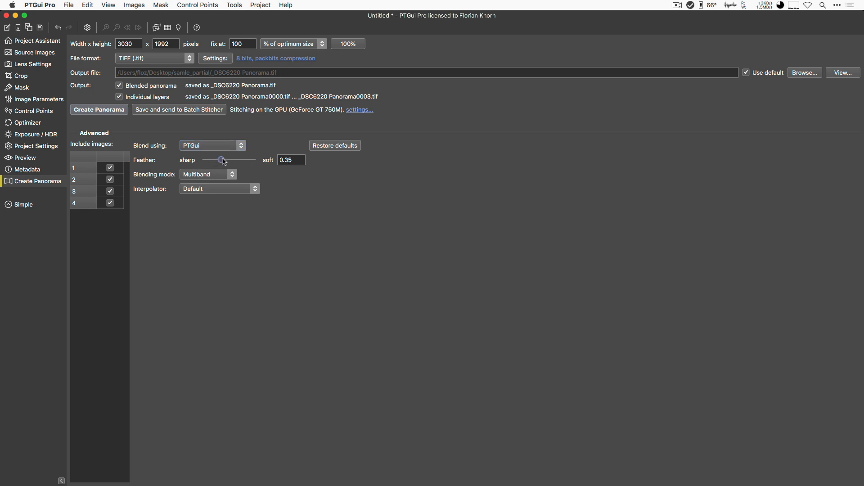
{"action": "left_click_drag", "start_coordinate": [221, 160], "coordinate": [208, 160]}
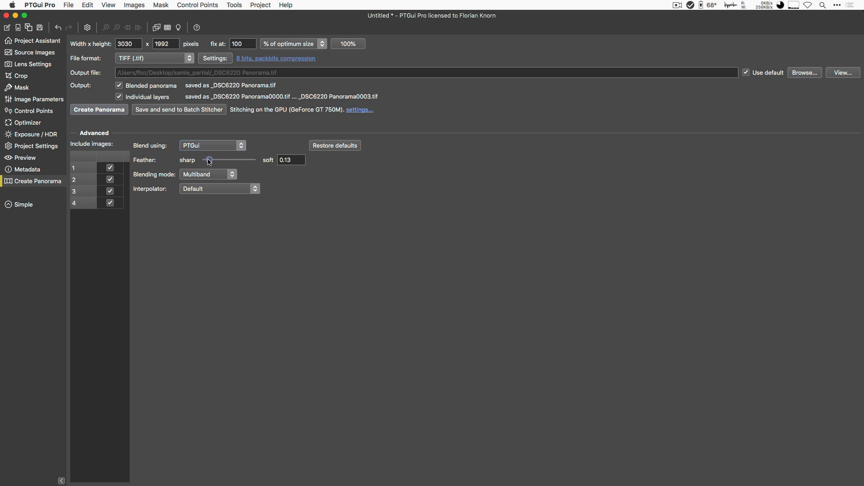
{"action": "left_click_drag", "start_coordinate": [208, 160], "coordinate": [203, 160]}
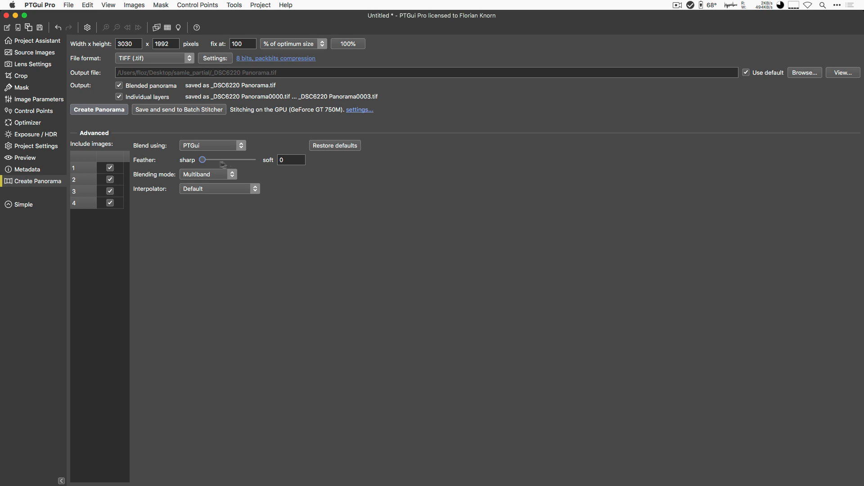
{"action": "left_click_drag", "start_coordinate": [203, 160], "coordinate": [251, 159]}
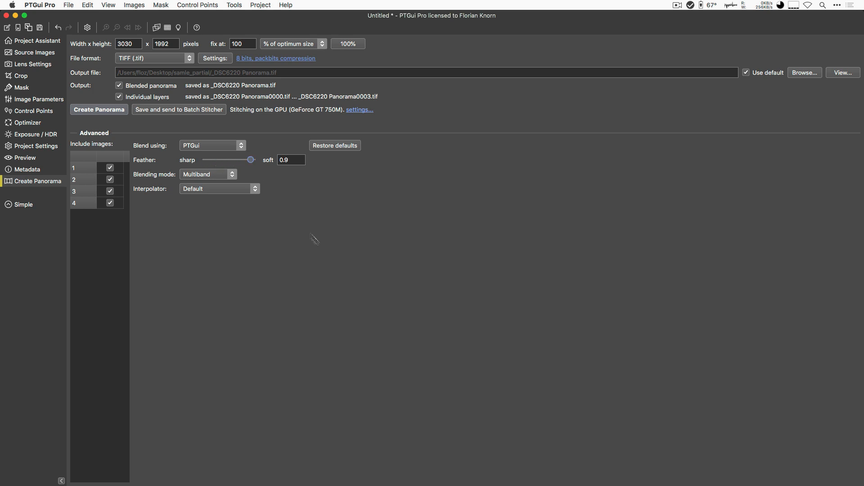
{"action": "mouse_move", "coordinate": [473, 253]}
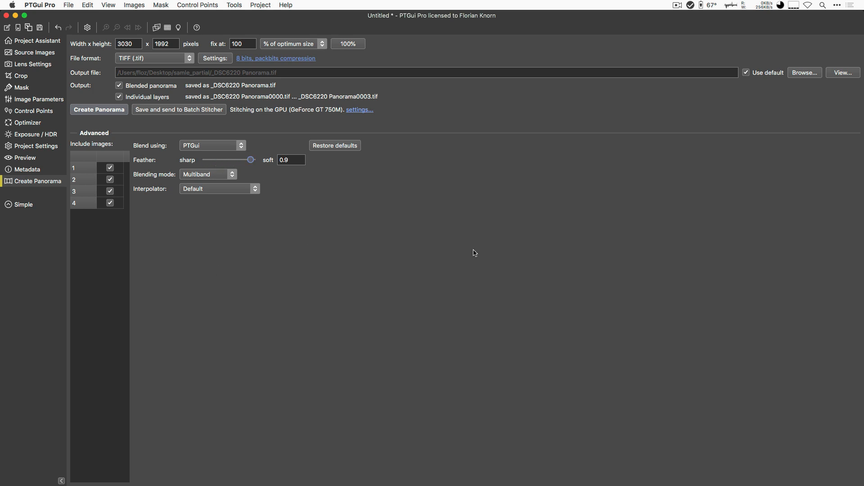
Keep Multiband blending mode and the Default interpolator after reviewing the lists
{"action": "left_click", "coordinate": [208, 174]}
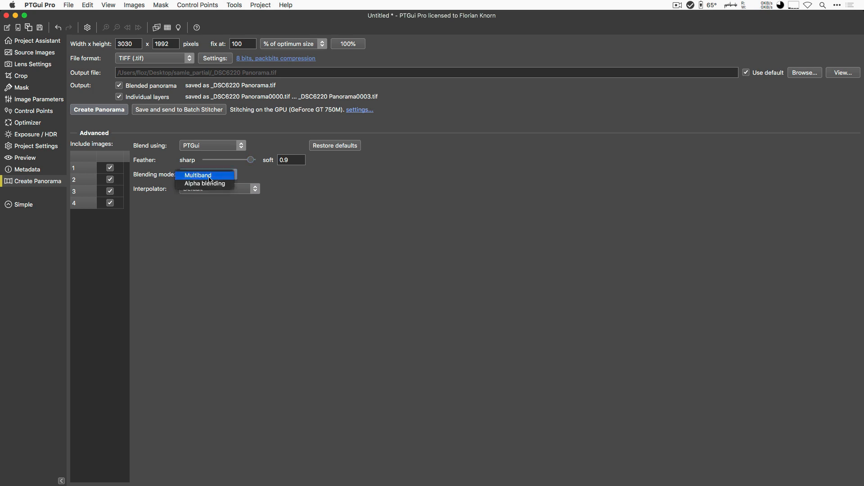
{"action": "left_click", "coordinate": [198, 176]}
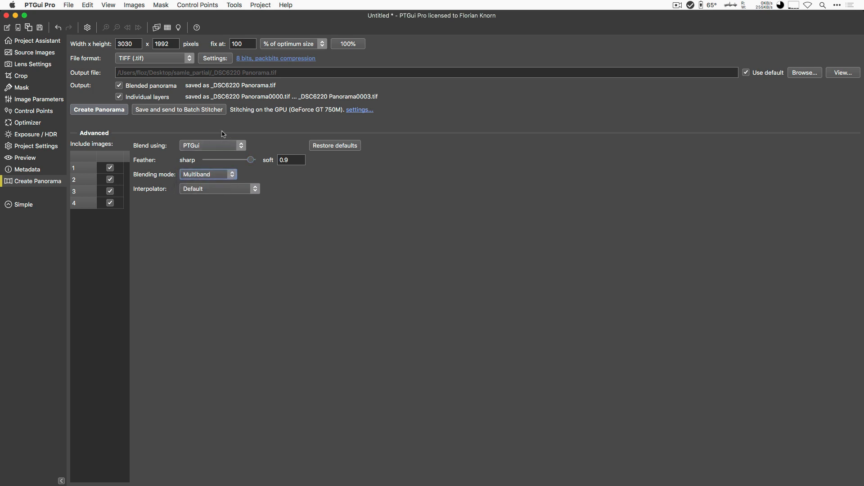
{"action": "mouse_move", "coordinate": [224, 208]}
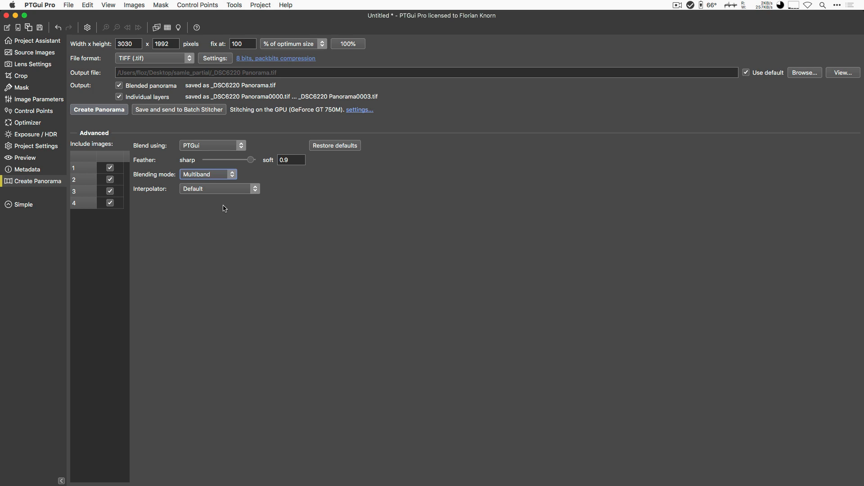
{"action": "left_click", "coordinate": [218, 188]}
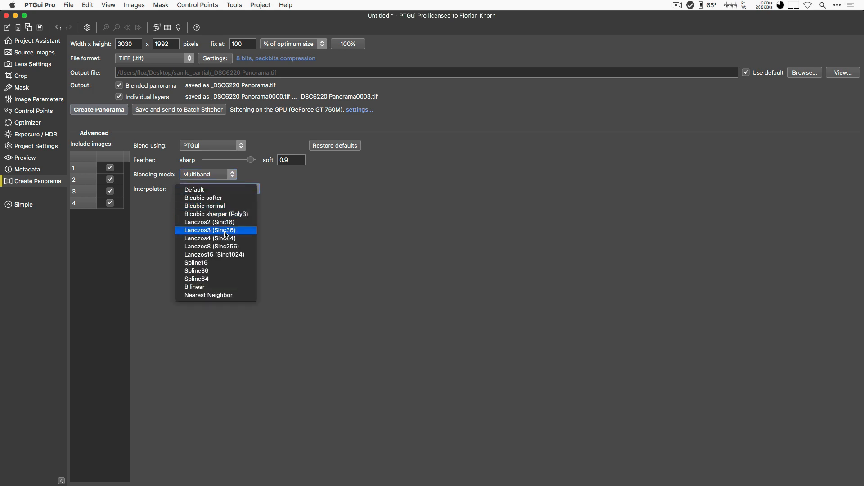
{"action": "mouse_move", "coordinate": [221, 237]}
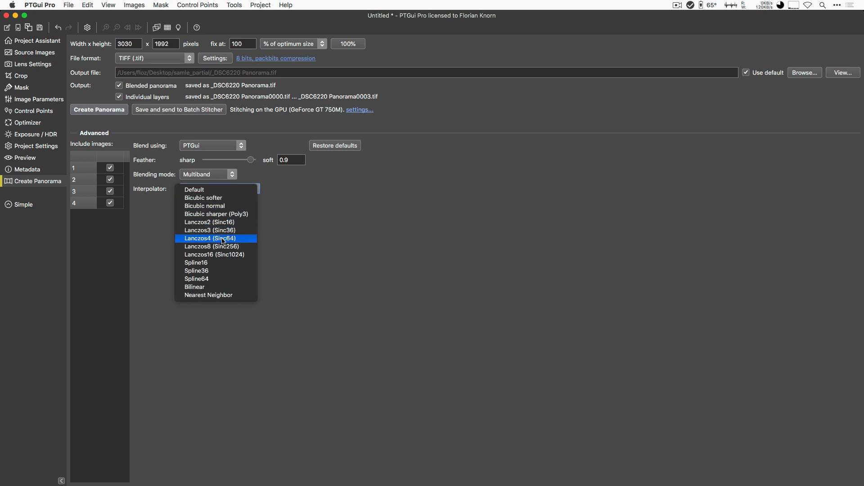
{"action": "left_click", "coordinate": [195, 190]}
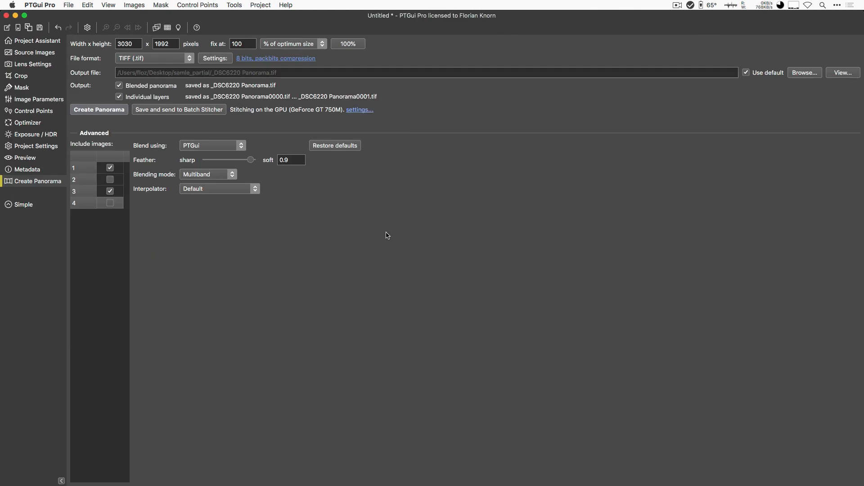
Include source image 2 and exclude image 3 from the panorama output
{"action": "left_click", "coordinate": [109, 180]}
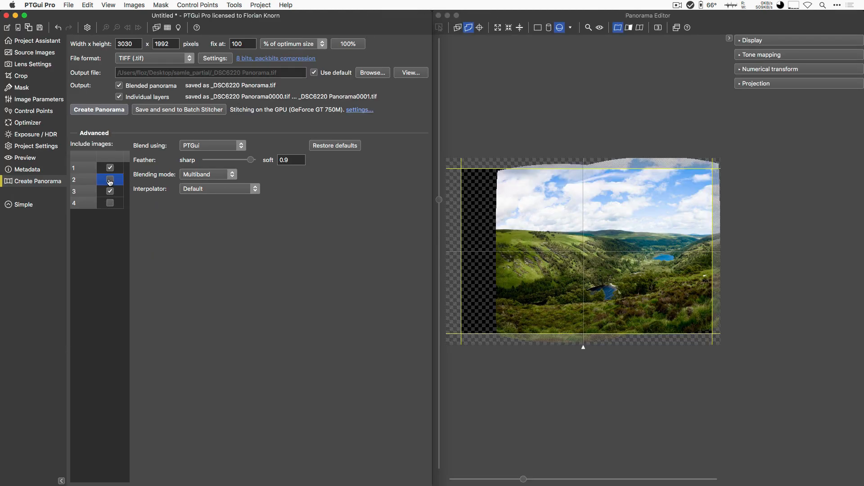
{"action": "left_click", "coordinate": [109, 191]}
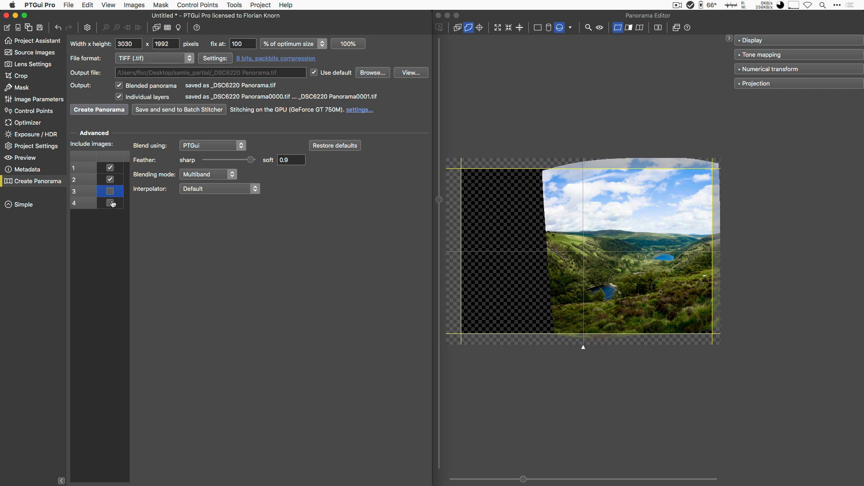